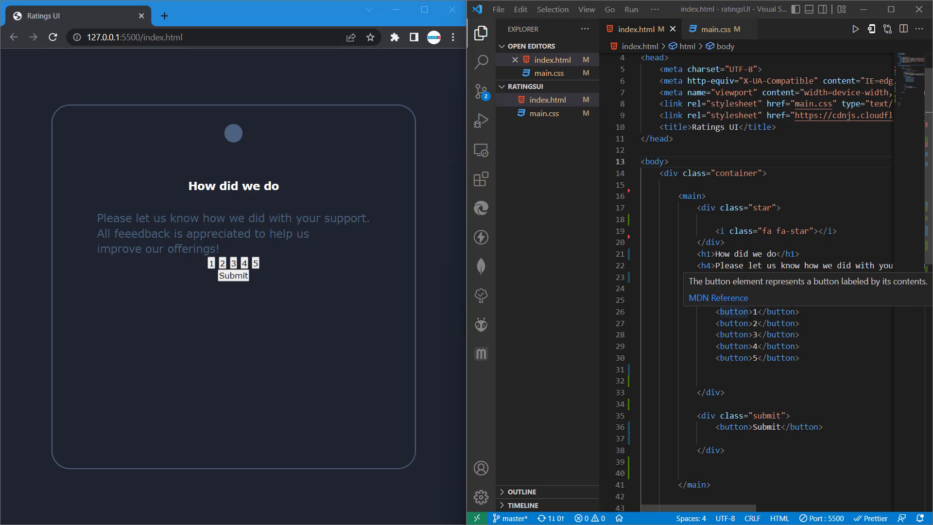
# Write the .btn button selector at the end of main.css for the rating buttons.
pyautogui.click(709, 28)
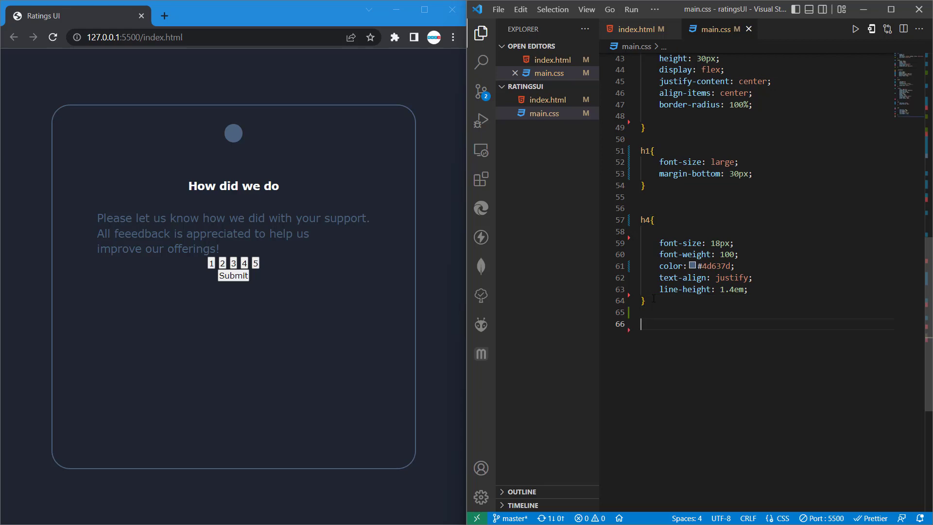
pyautogui.write('.btn')
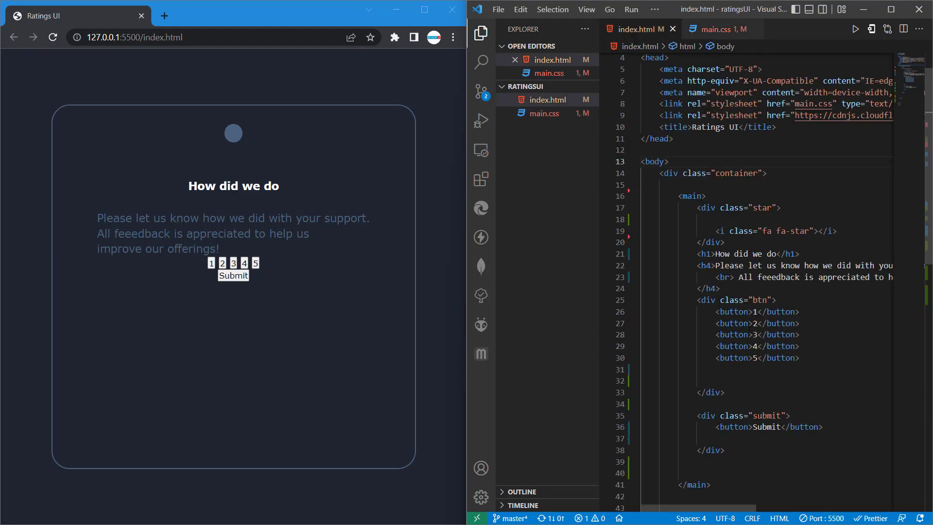
pyautogui.click(717, 28)
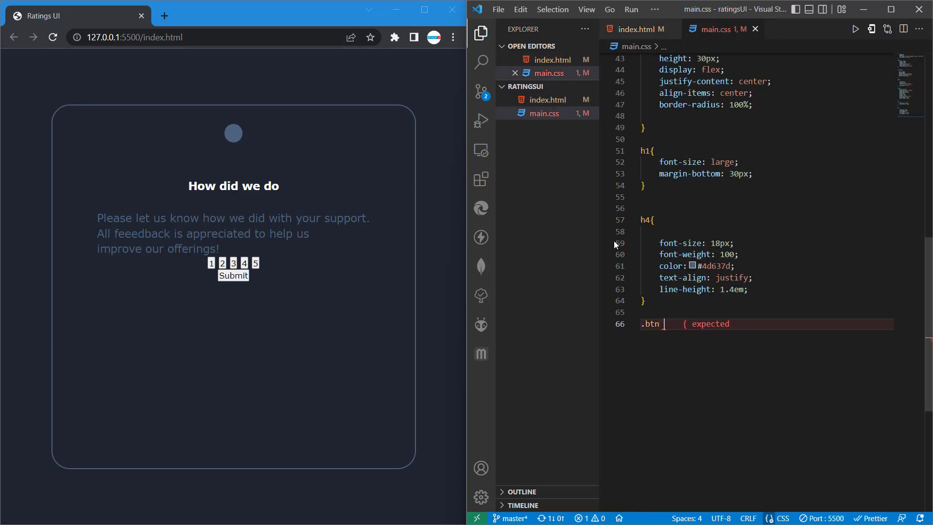
pyautogui.moveTo(650, 324)
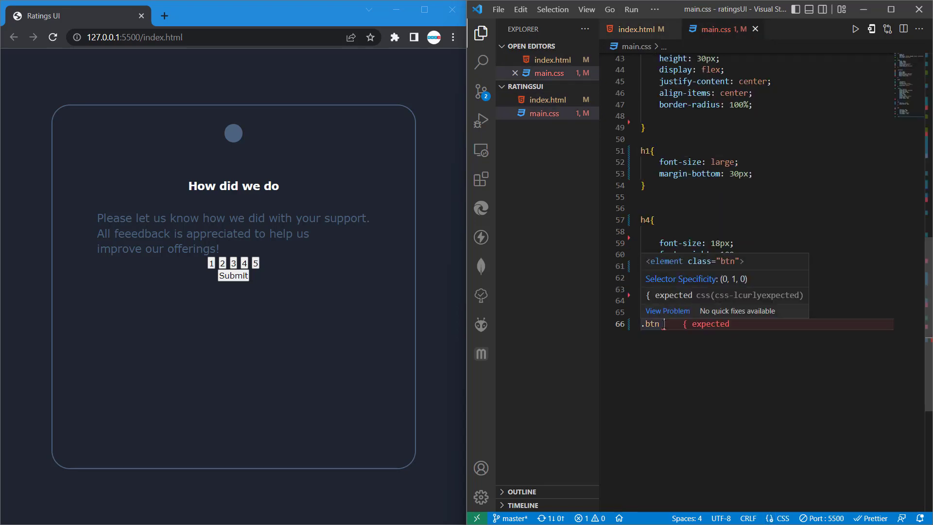
pyautogui.write('button')
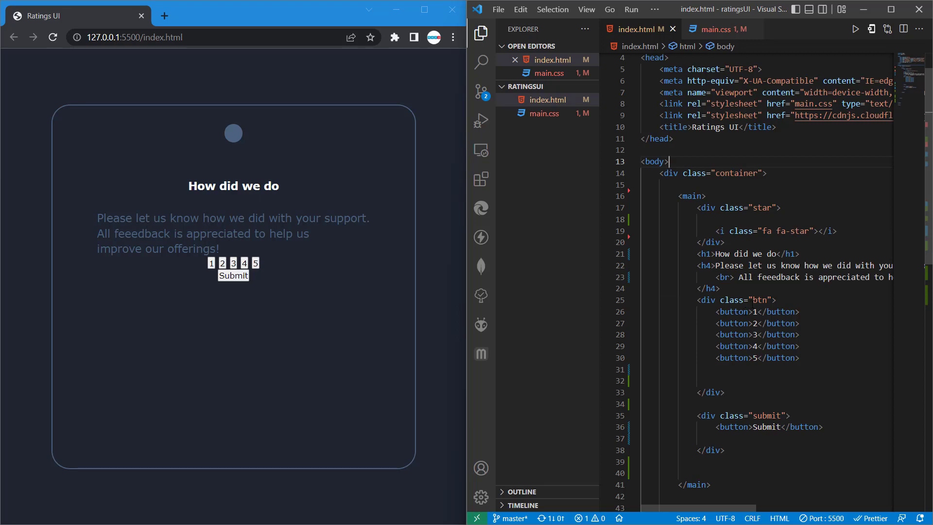
# Add background-color #4d637d and color white inside the .btn button rule.
pyautogui.click(716, 28)
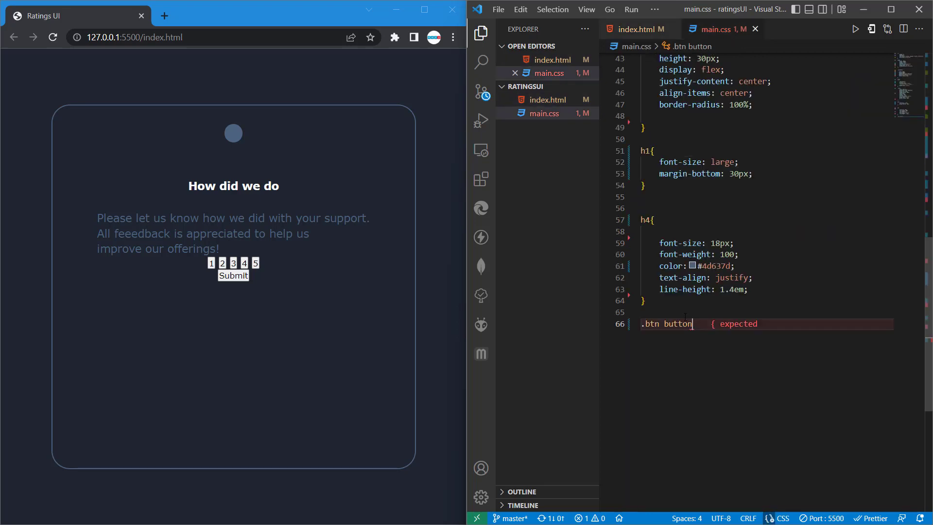
pyautogui.write('{}')
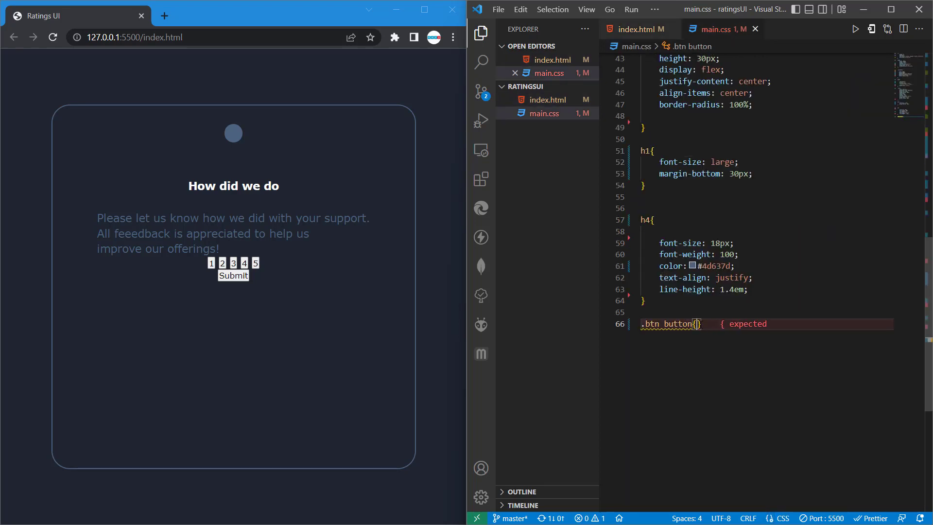
pyautogui.write('b')
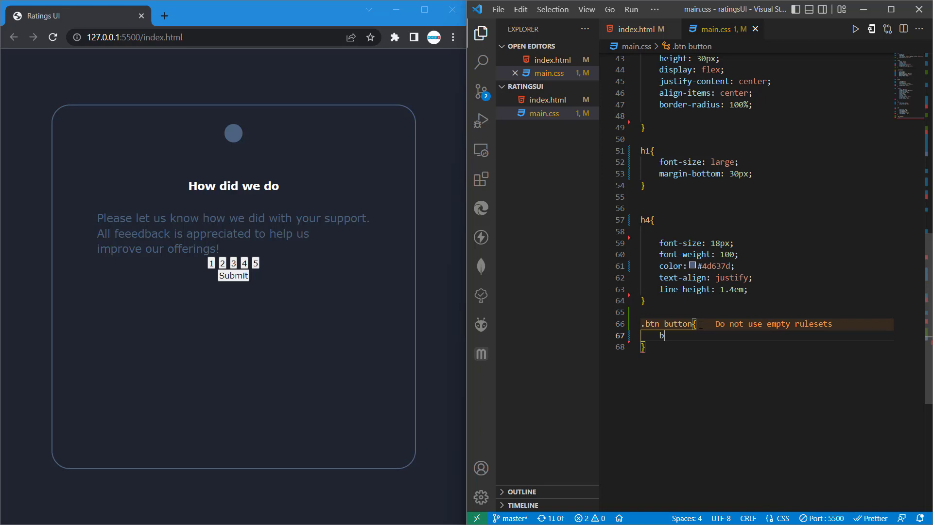
pyautogui.write('ackground-color: ;')
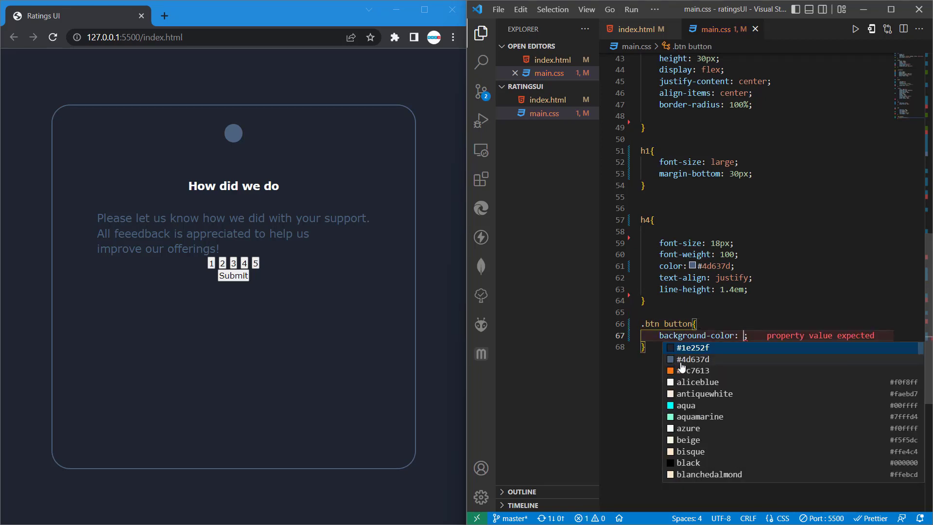
pyautogui.click(691, 359)
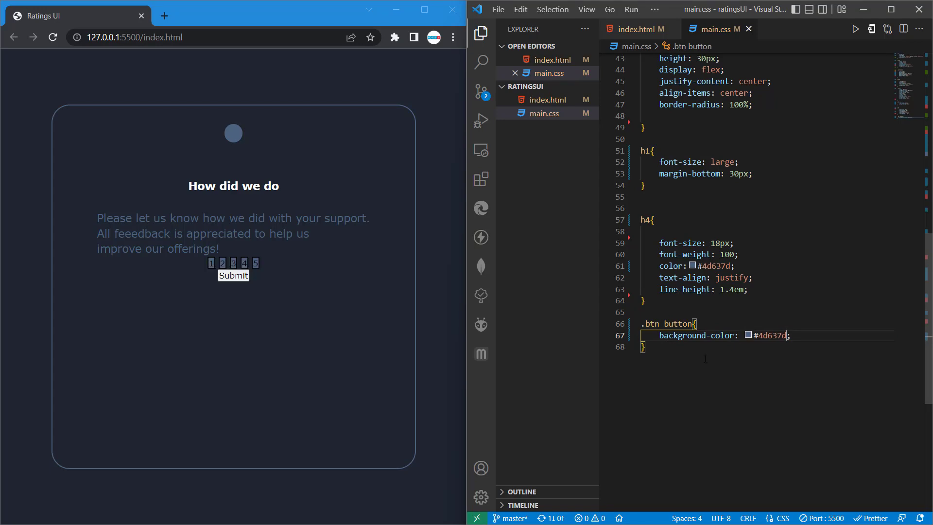
pyautogui.press('Enter')
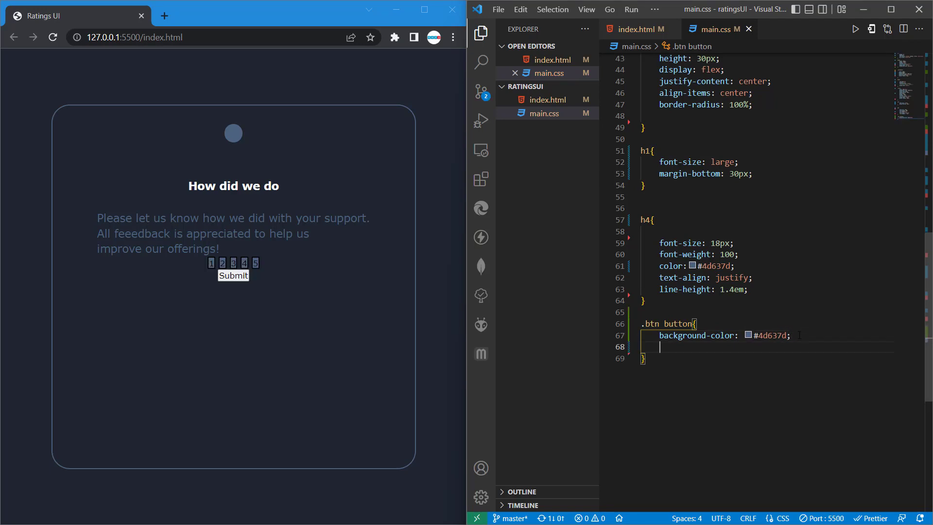
pyautogui.write('c')
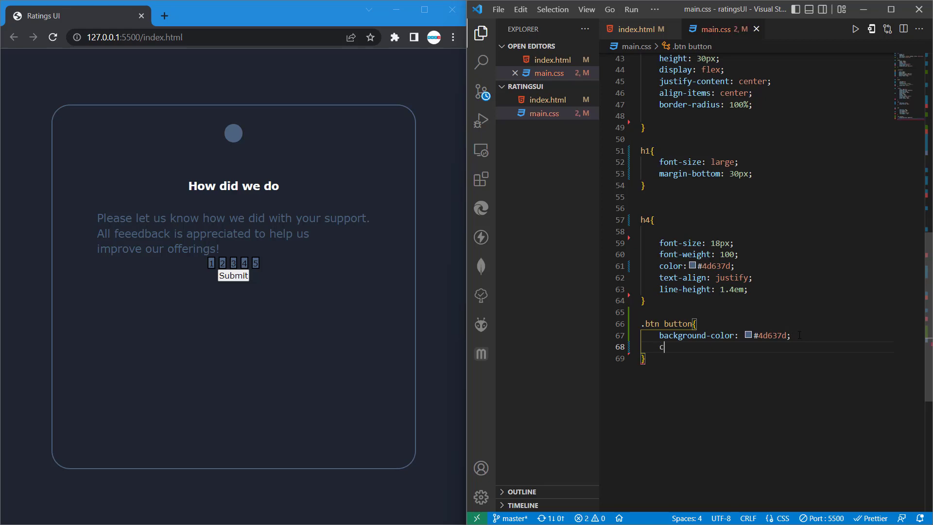
pyautogui.write('olor:')
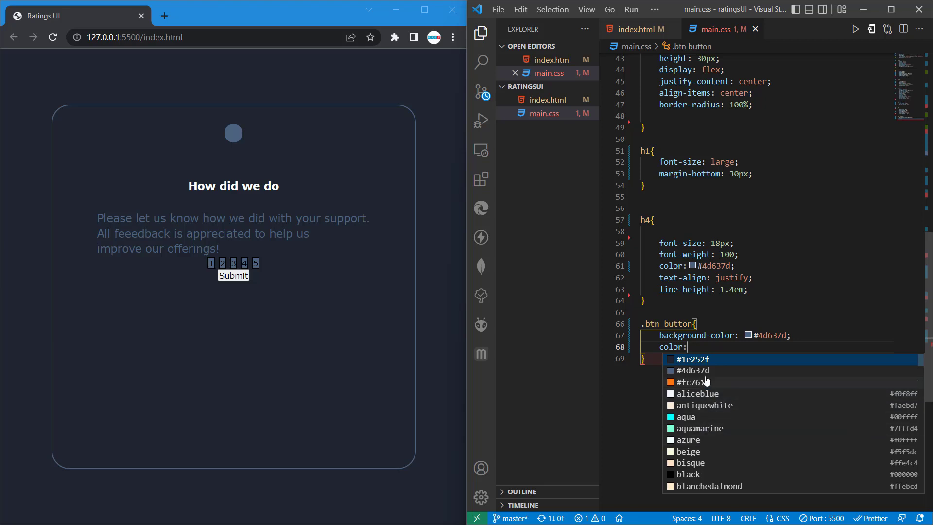
pyautogui.write('white')
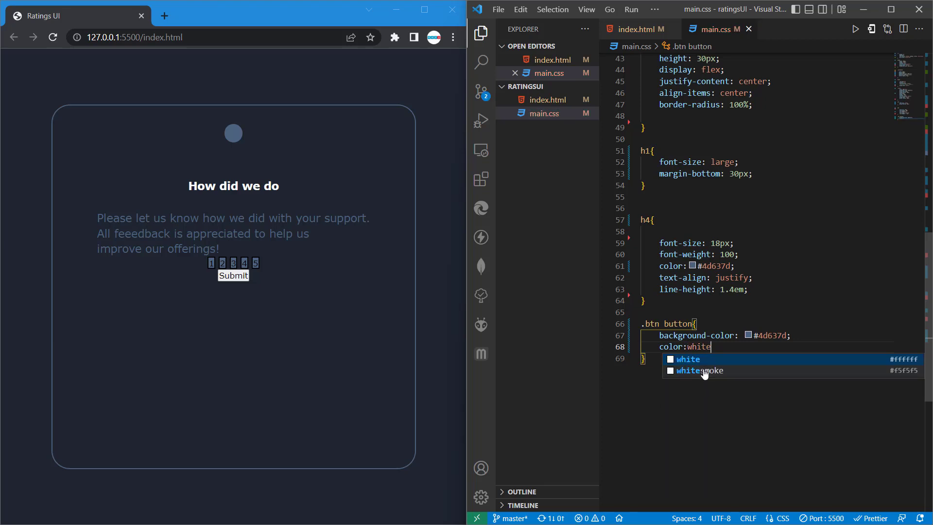
pyautogui.press('Enter')
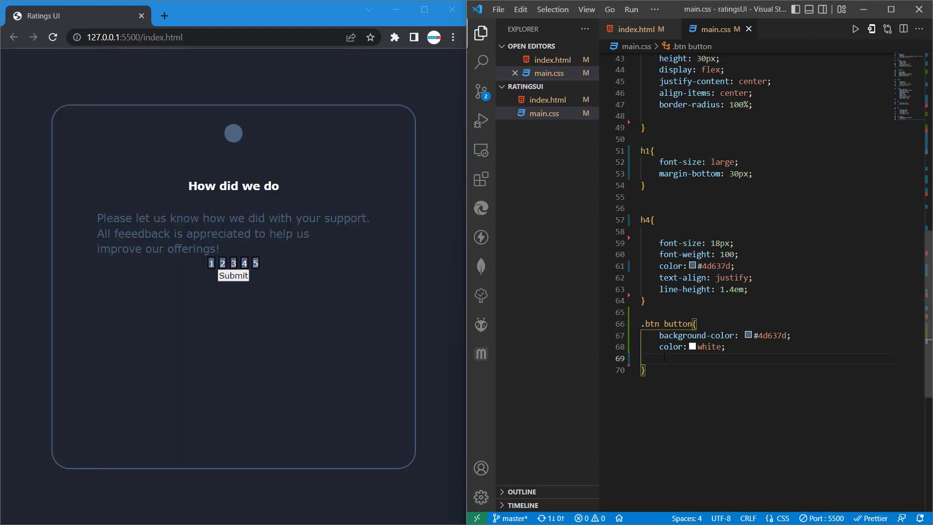
# Add width 100px and height 100px to the .btn button rule.
pyautogui.write('width:')
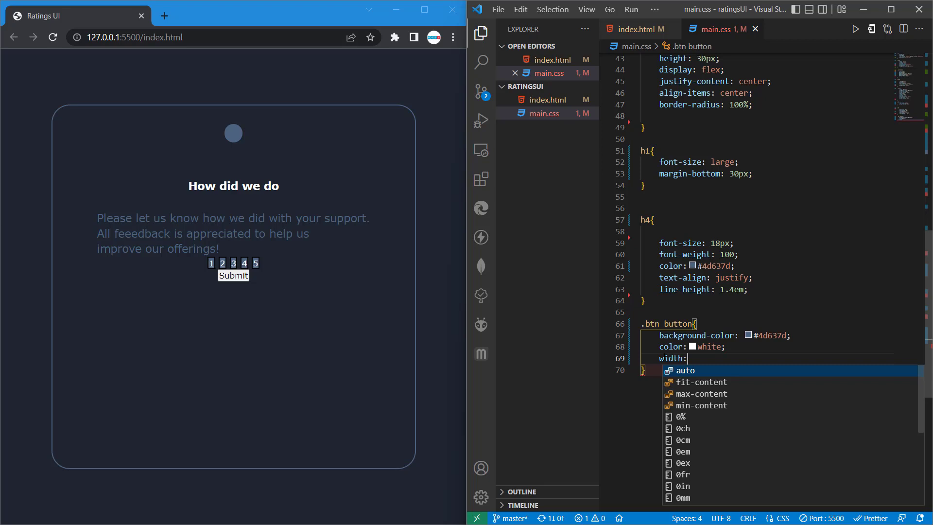
pyautogui.write('100')
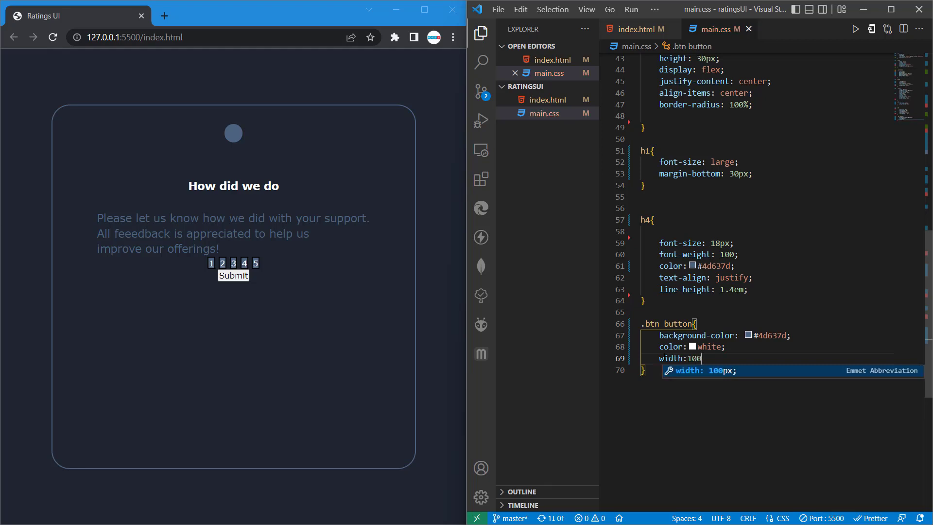
pyautogui.press('Enter')
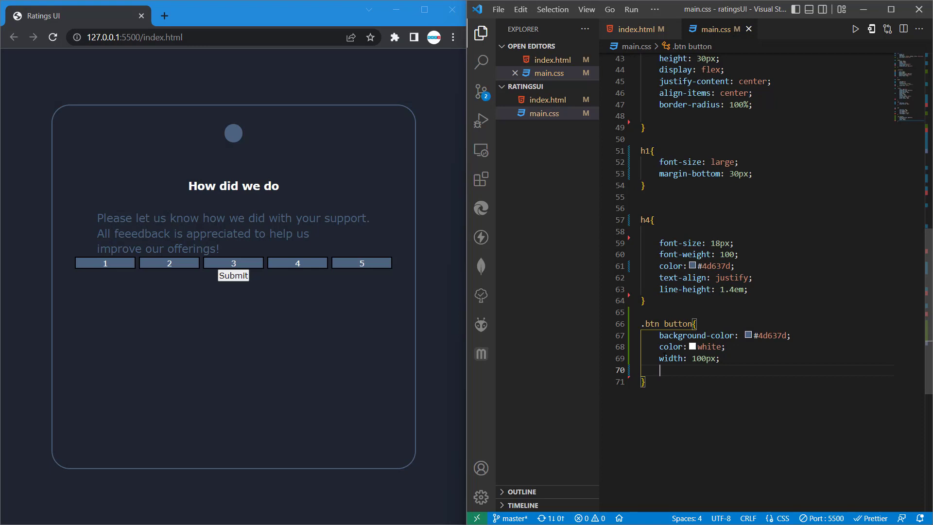
pyautogui.write('height:')
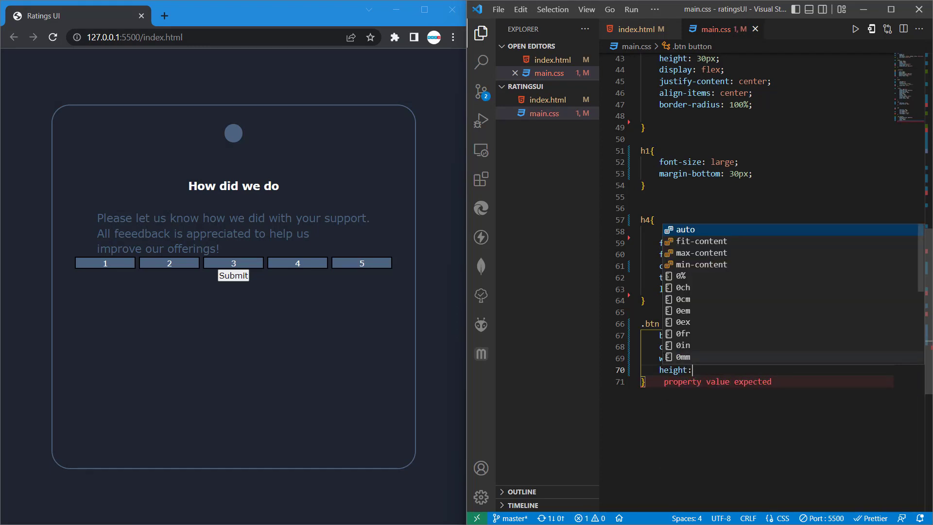
pyautogui.write('100px;')
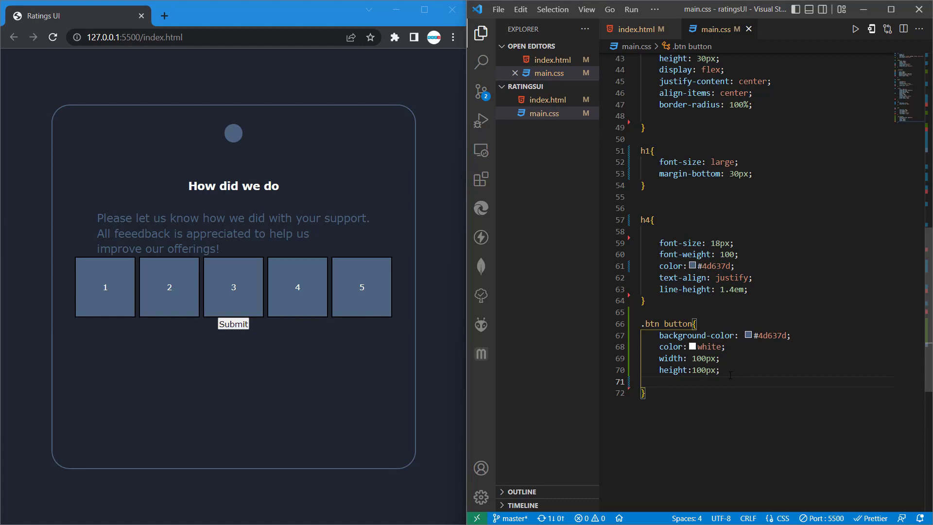
pyautogui.write('b')
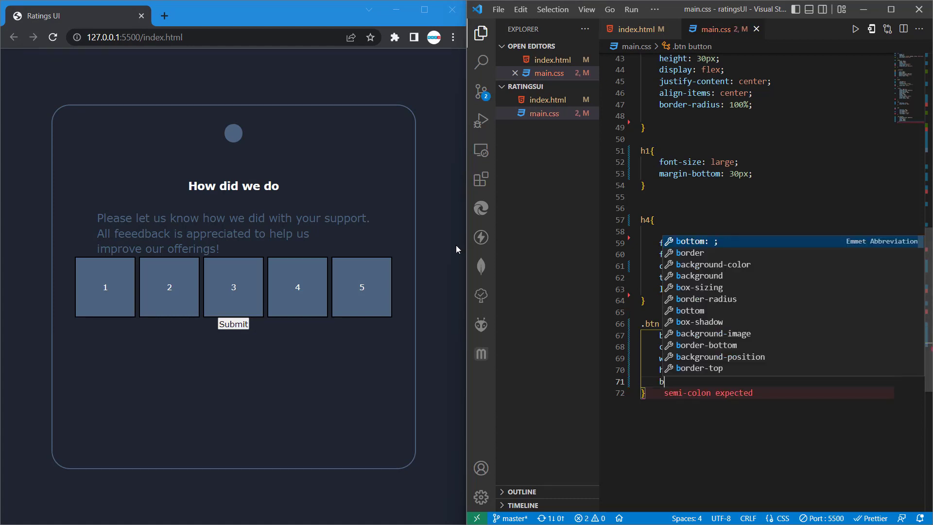
pyautogui.moveTo(403, 123)
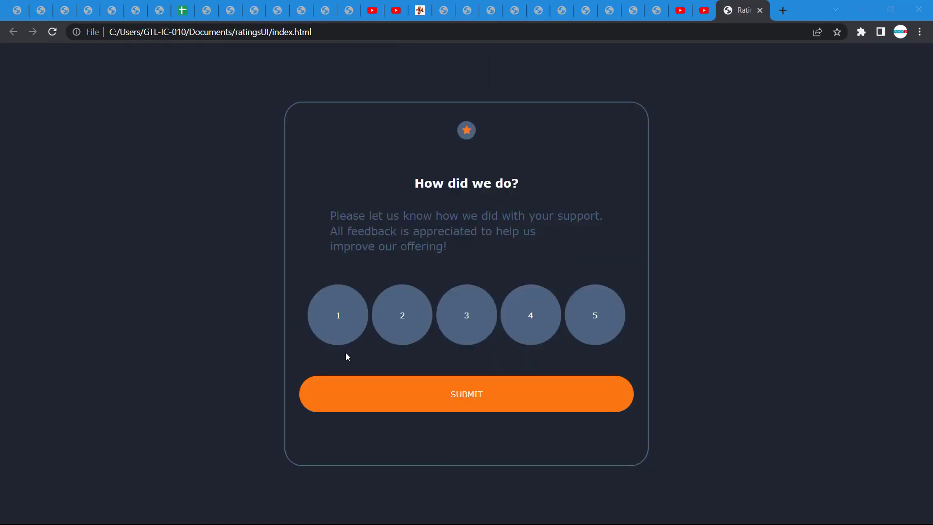
pyautogui.moveTo(374, 148)
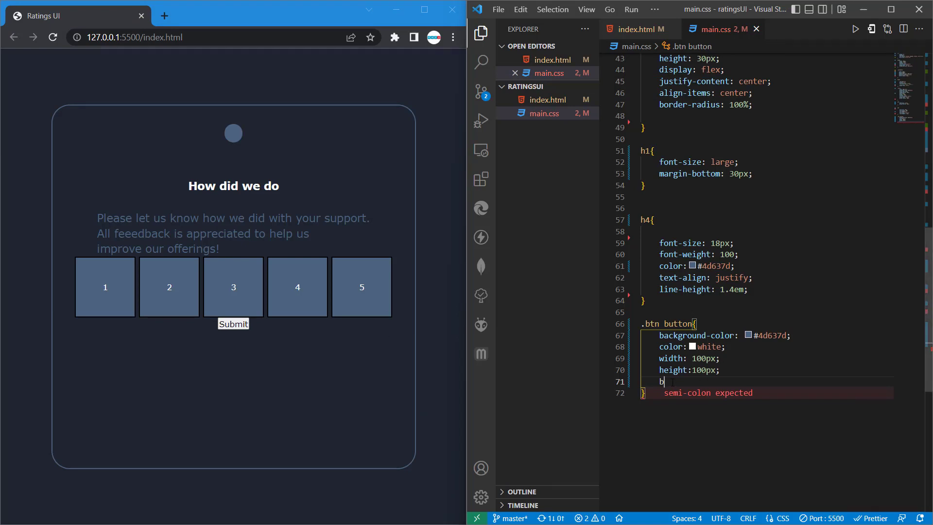
# Add border-radius 100% so the rating buttons become circles.
pyautogui.write('order-radius: ;')
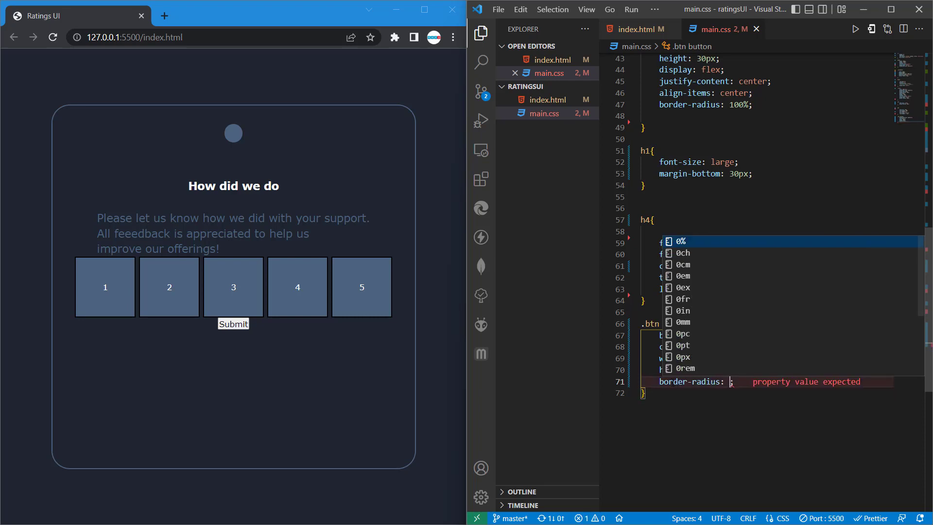
pyautogui.write('100%')
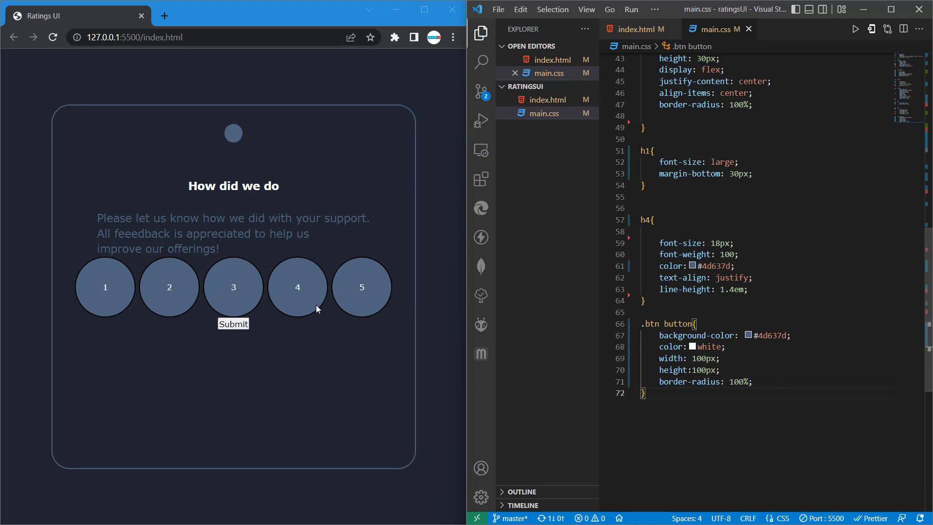
pyautogui.moveTo(333, 298)
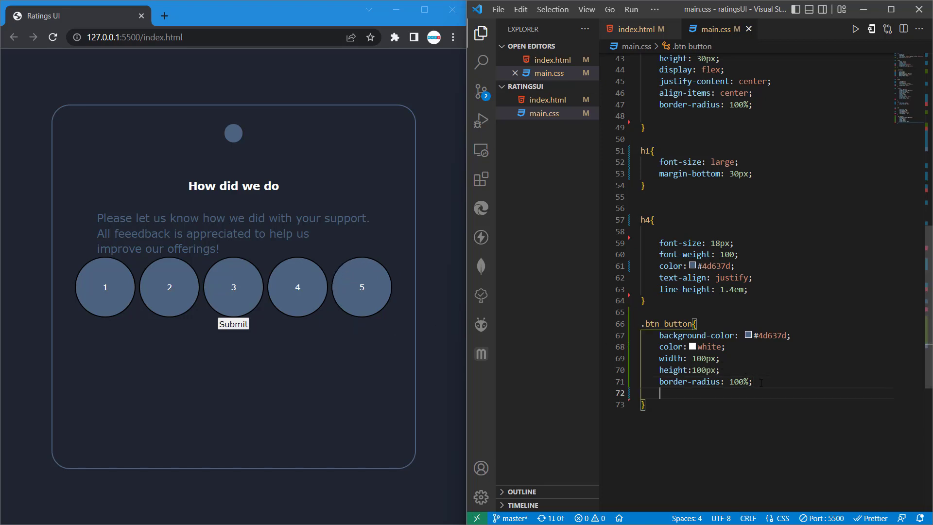
# Add border: none to the .btn button rule and begin a new button selector.
pyautogui.write('b')
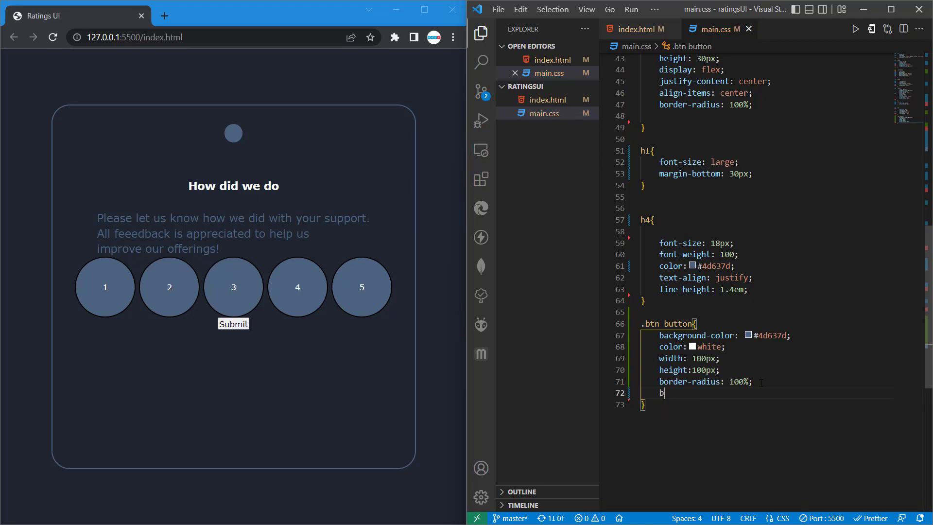
pyautogui.write('order:n')
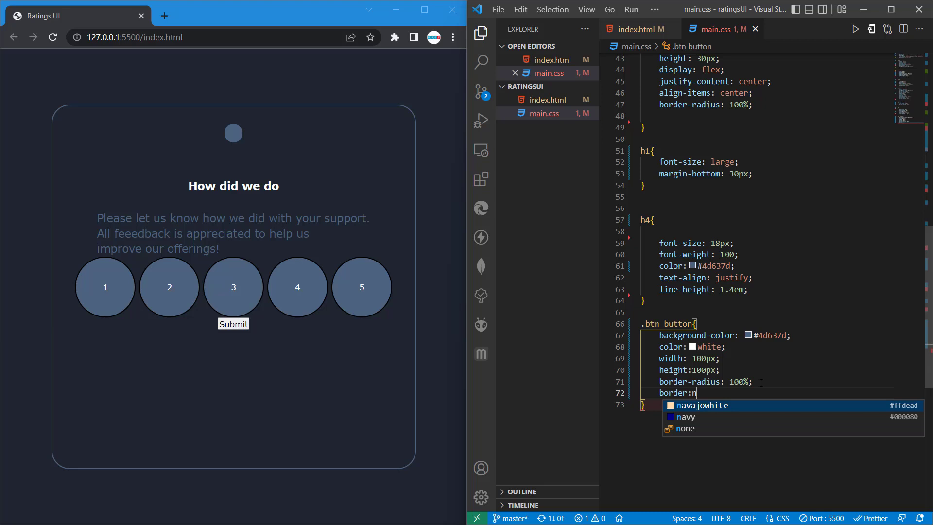
pyautogui.write('one;')
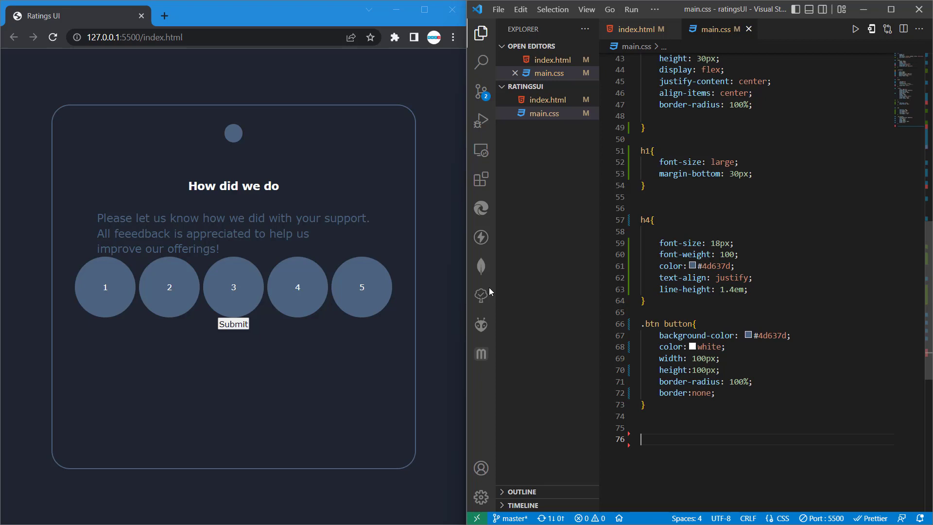
pyautogui.moveTo(367, 149)
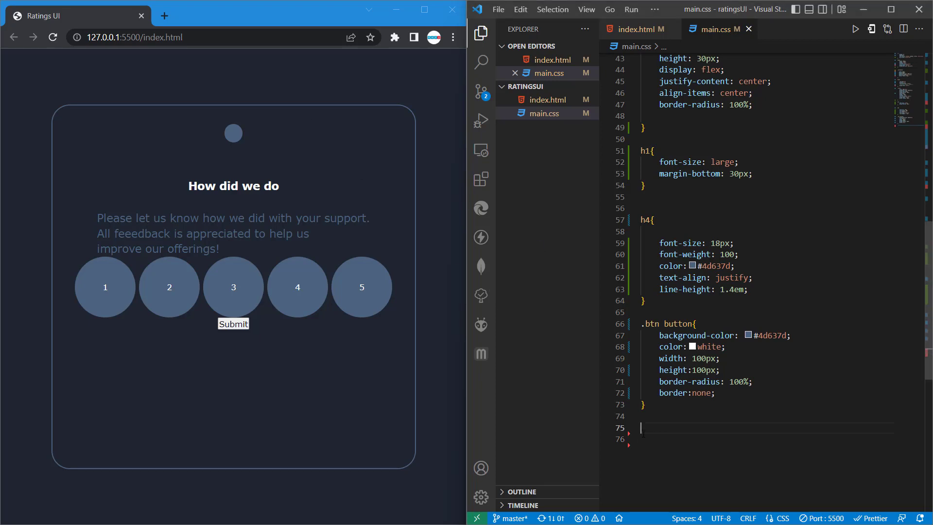
pyautogui.moveTo(222, 269)
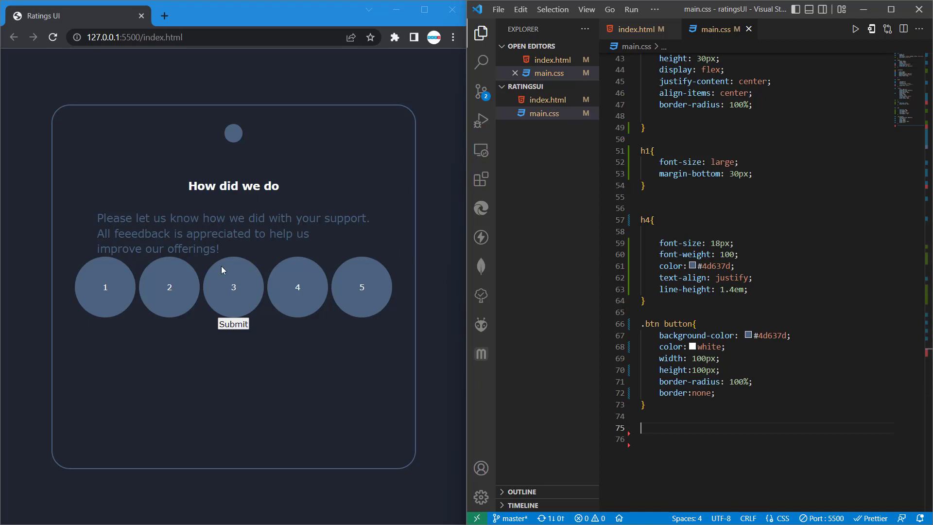
pyautogui.moveTo(231, 292)
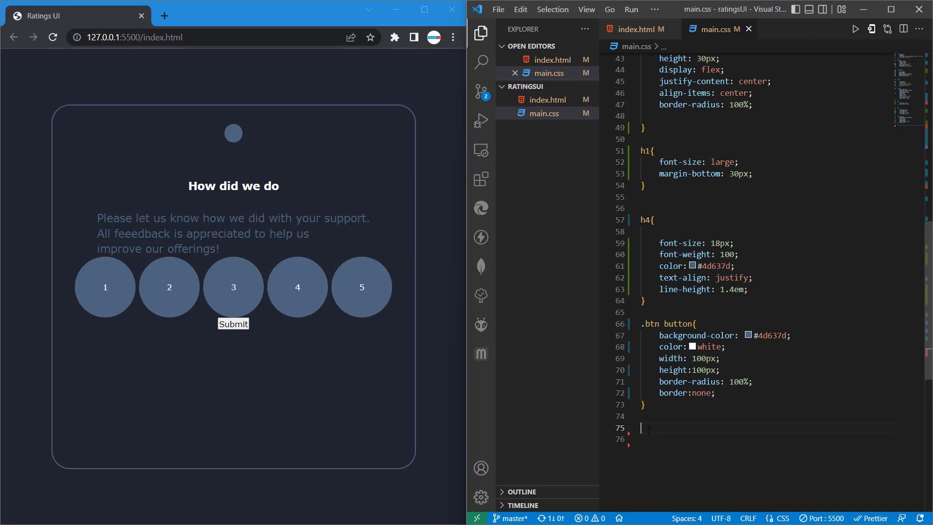
pyautogui.write('button:')
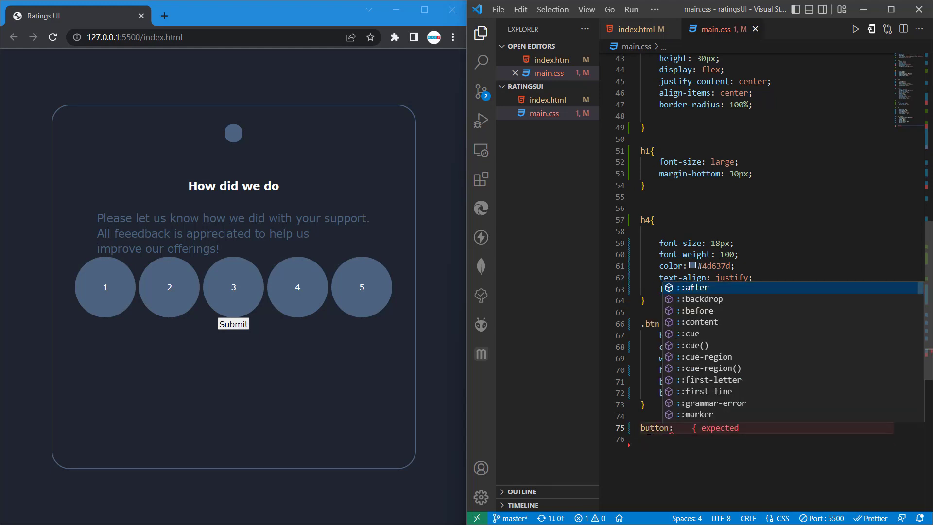
# Write a button:hover rule with background-color #fc7613 for an orange hover state.
pyautogui.write('h')
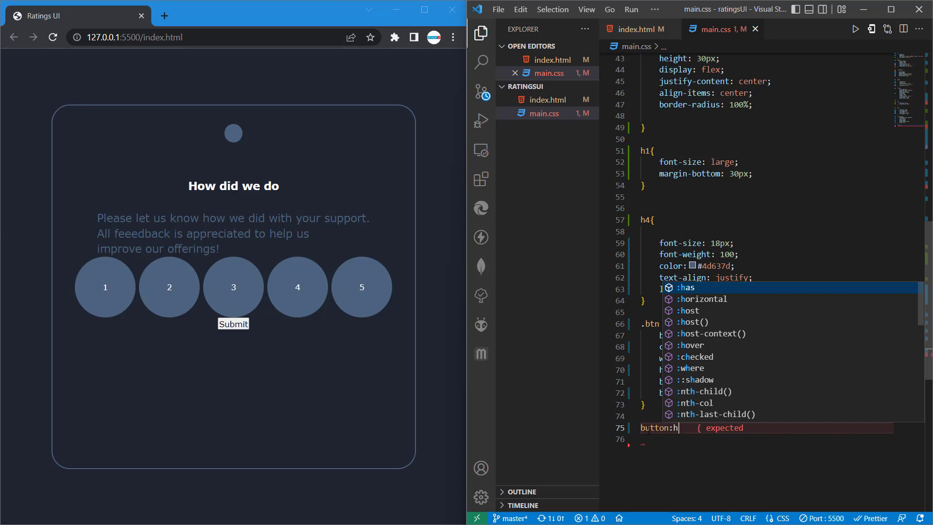
pyautogui.write('over{')
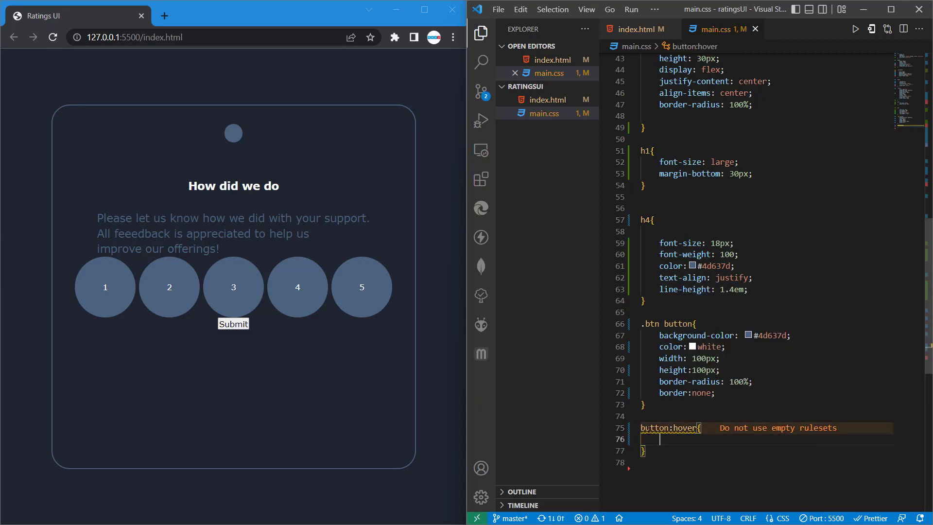
pyautogui.moveTo(381, 289)
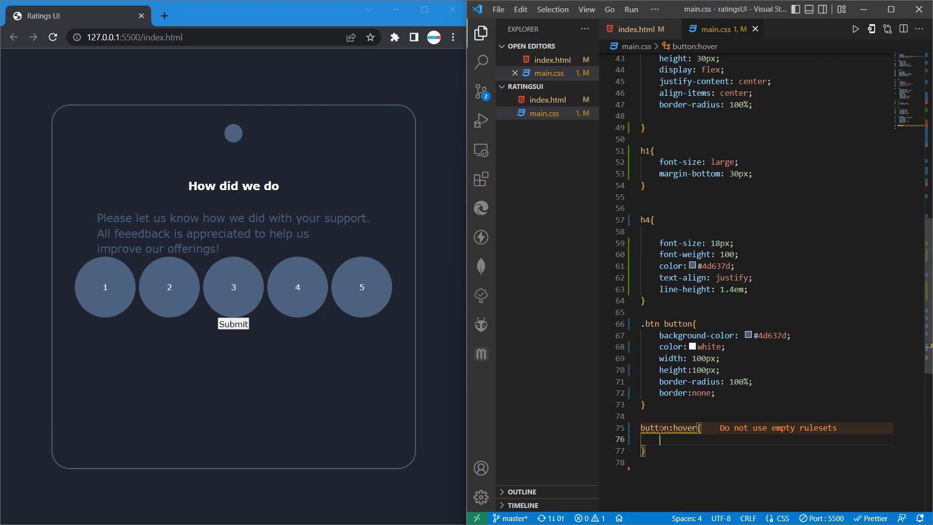
pyautogui.write('background-color: #fc7613;')
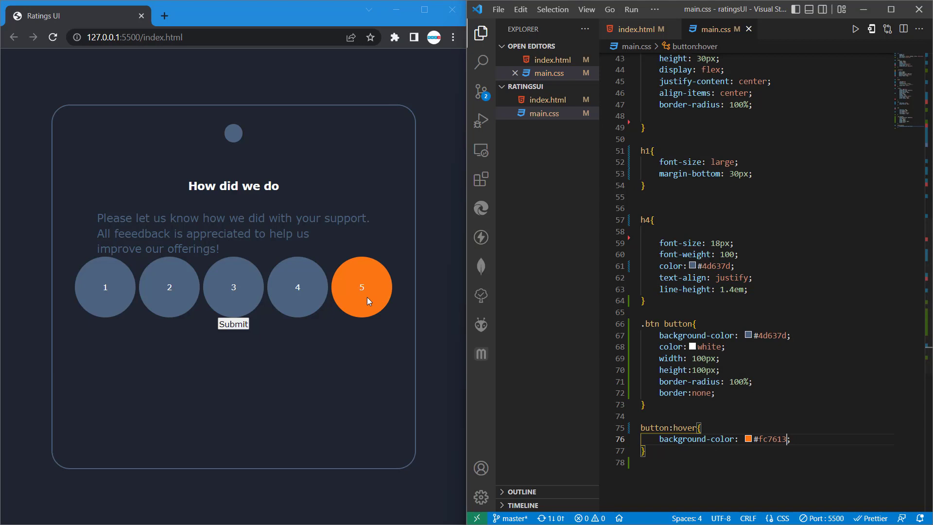
pyautogui.moveTo(147, 296)
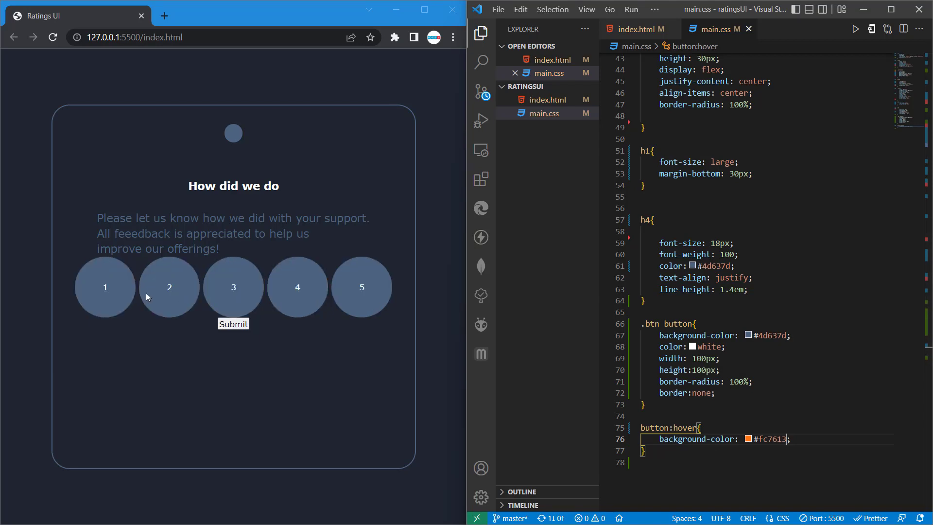
pyautogui.moveTo(233, 285)
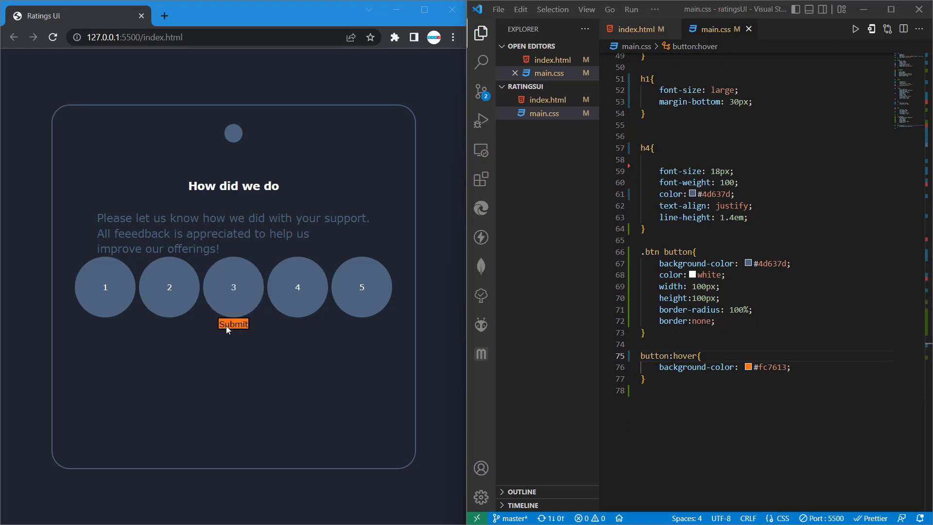
pyautogui.moveTo(169, 297)
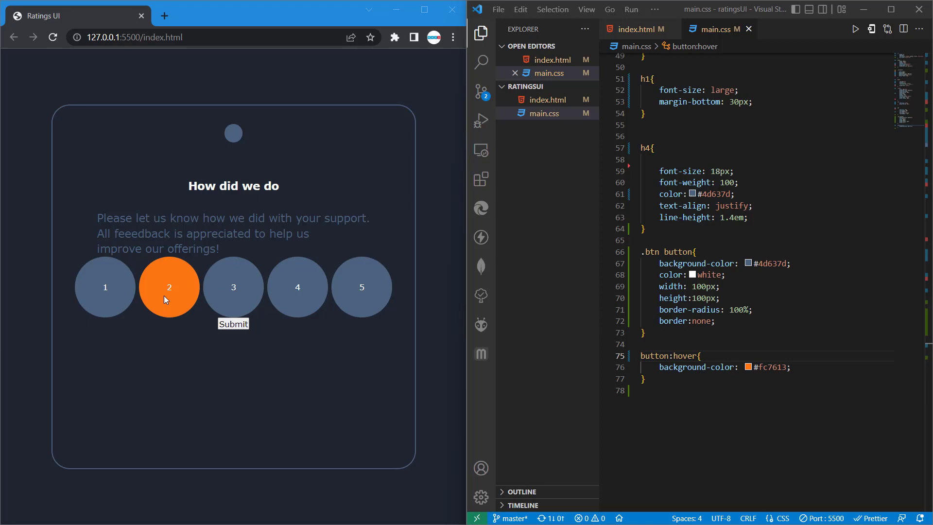
pyautogui.moveTo(232, 292)
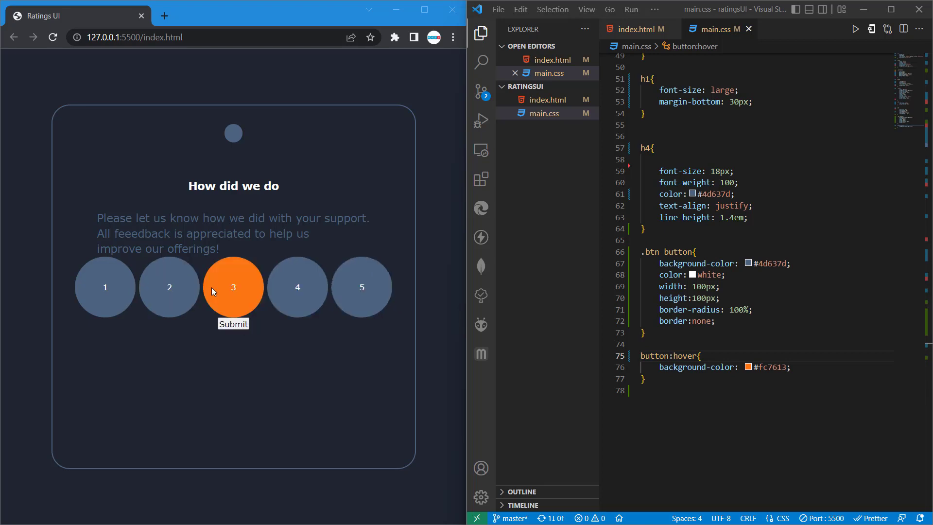
pyautogui.moveTo(361, 287)
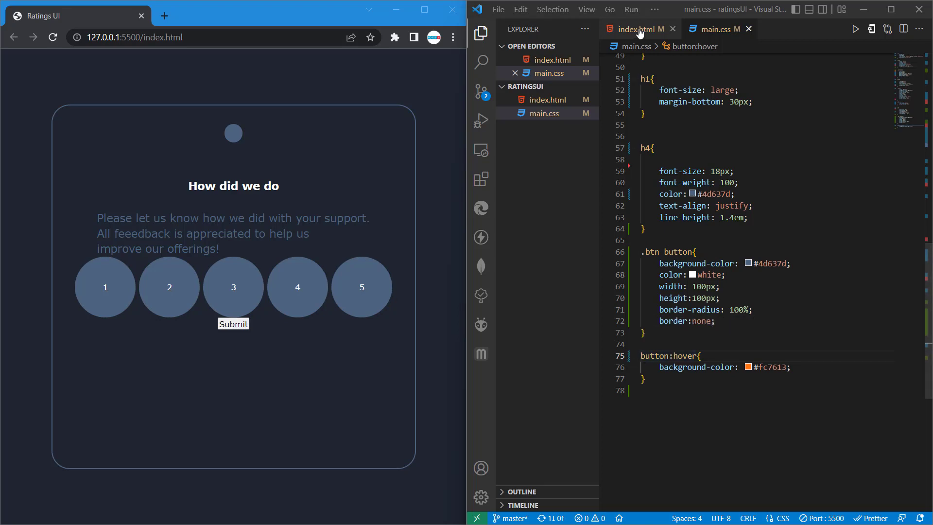
# Scope the hover rule to .btn button:hover so only rating buttons turn orange.
pyautogui.click(639, 28)
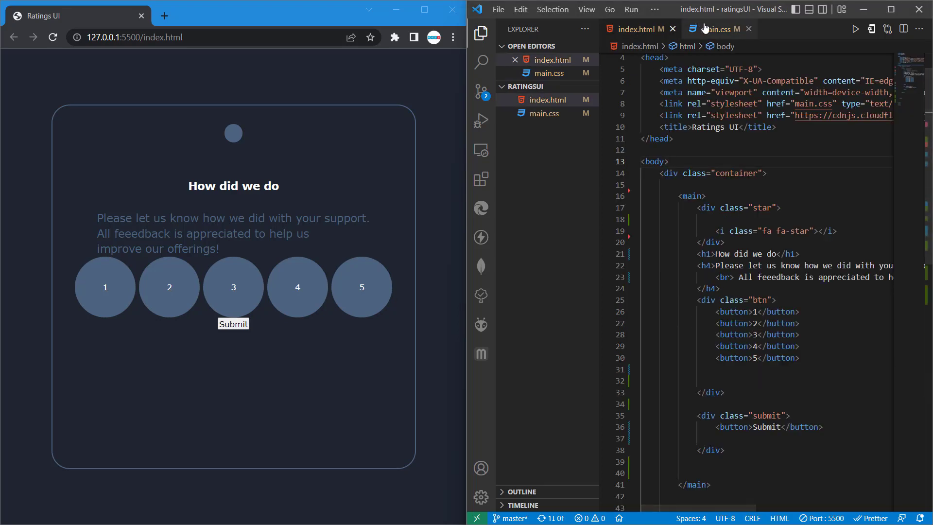
pyautogui.click(717, 29)
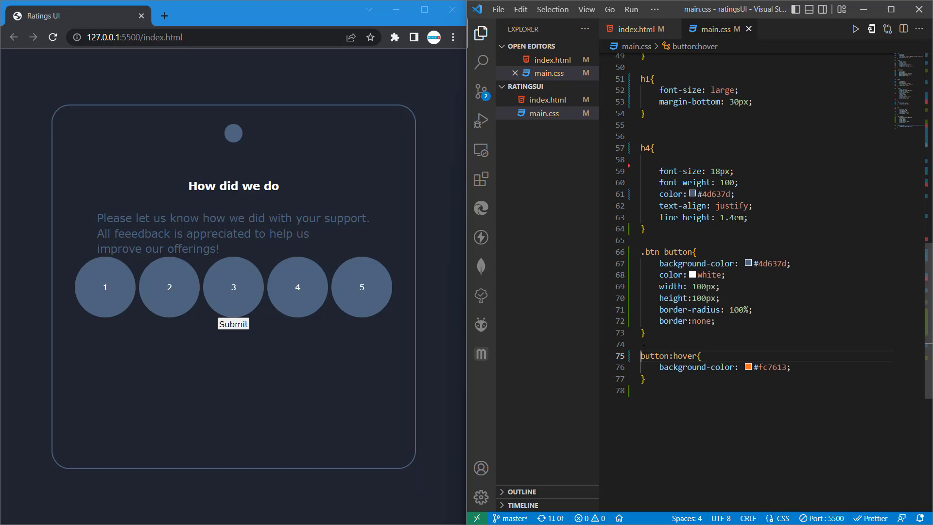
pyautogui.write('.btn')
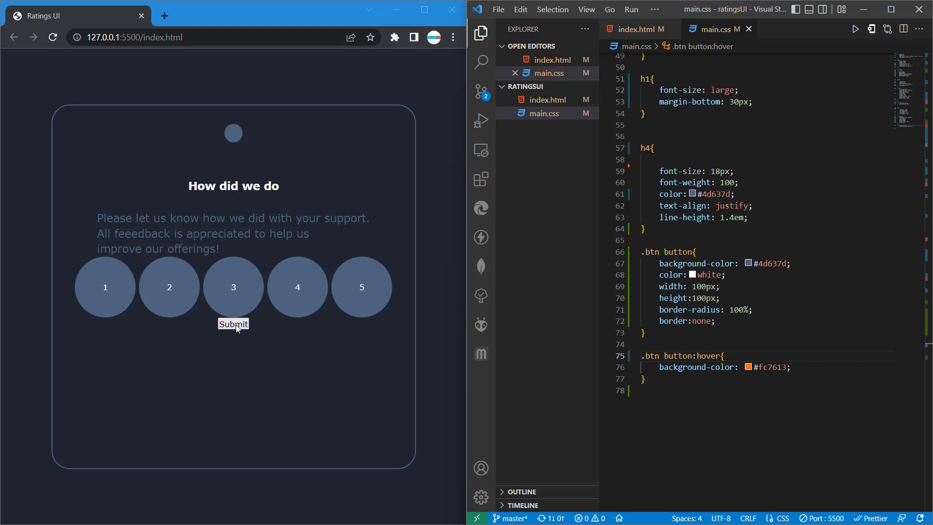
pyautogui.moveTo(297, 288)
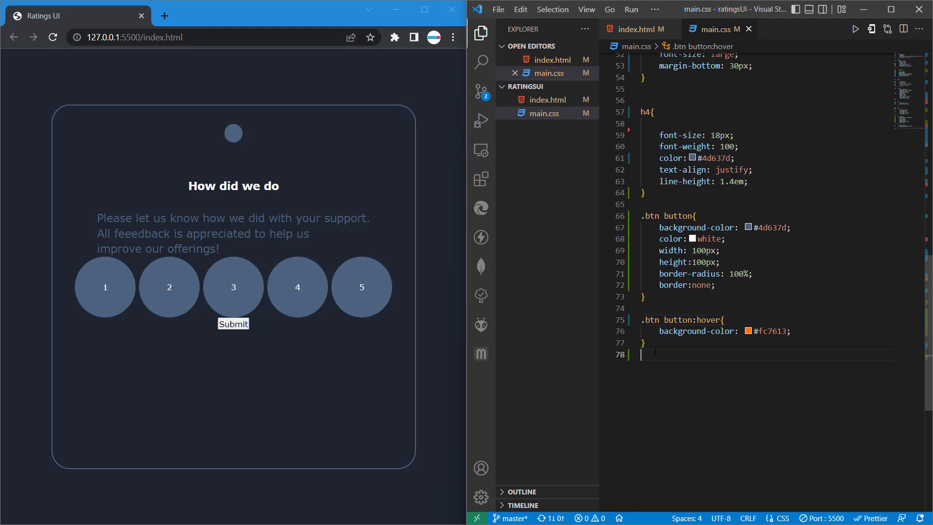
# Add a .btn rule with margin-top 50px and margin-bottom 50px.
pyautogui.press('Enter')
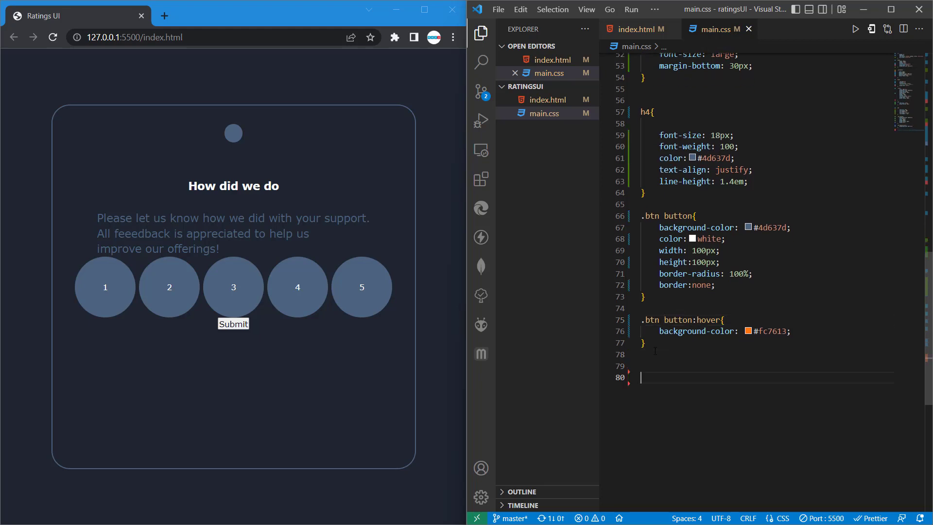
pyautogui.moveTo(377, 143)
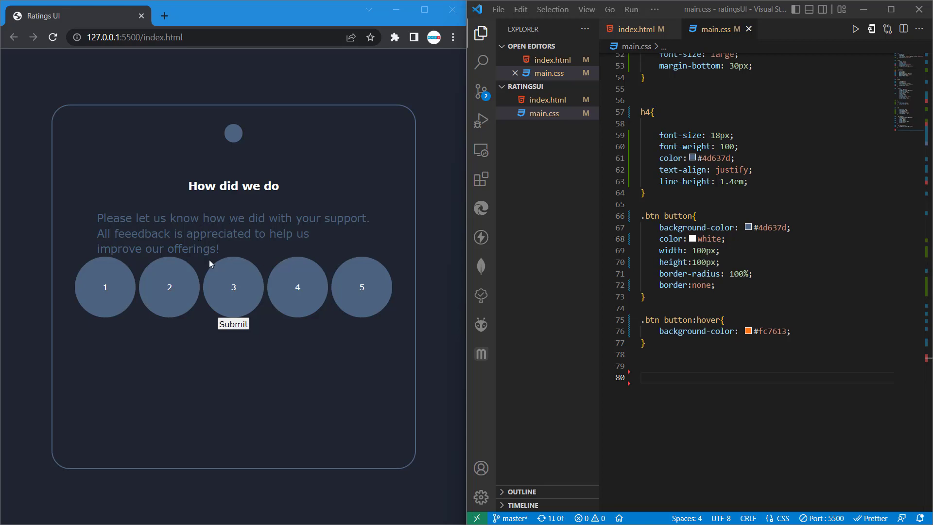
pyautogui.moveTo(128, 258)
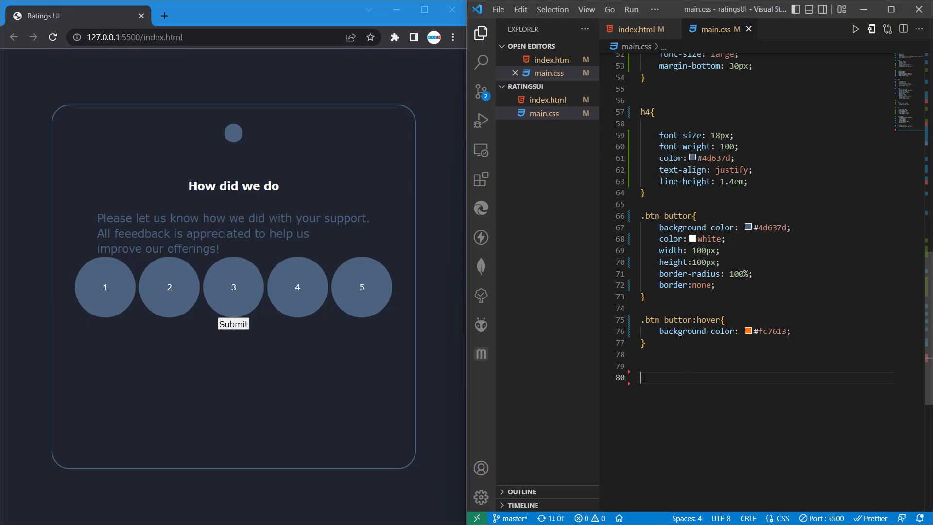
pyautogui.write('.btn{')
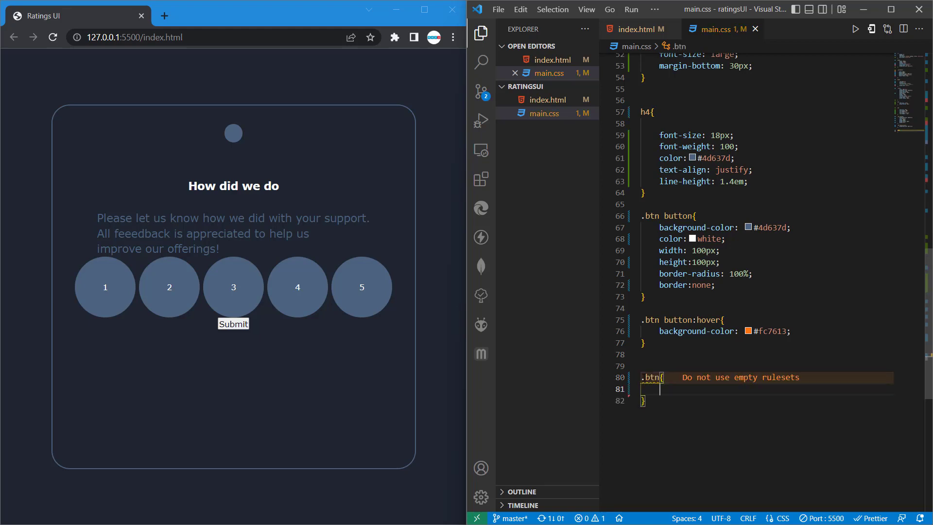
pyautogui.write('margin-top: 50px ;')
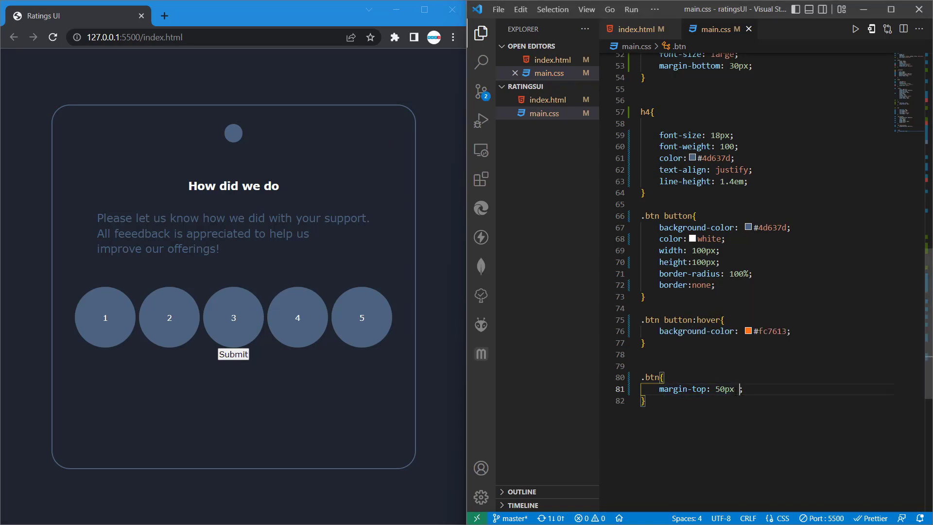
pyautogui.write('0px')
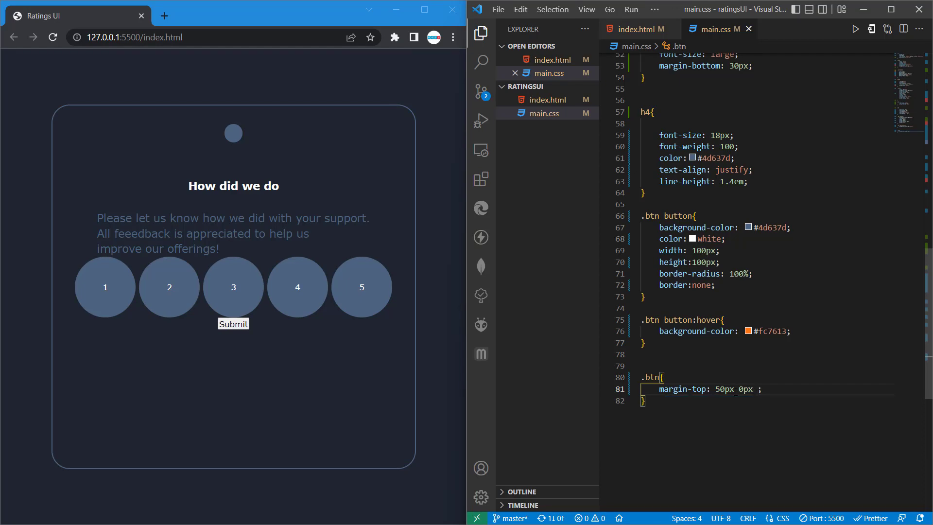
pyautogui.write('50px')
pyautogui.write('margin: ;')
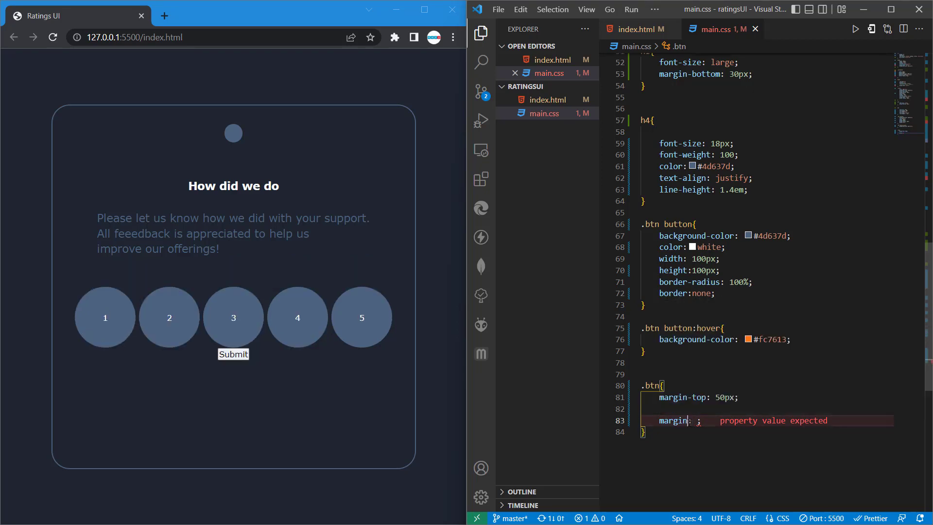
pyautogui.write('bottom')
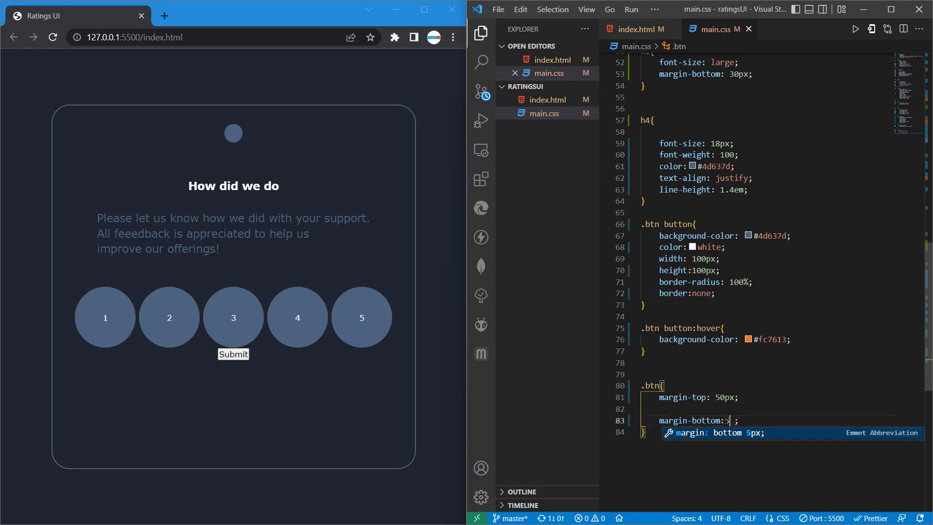
pyautogui.write('0px')
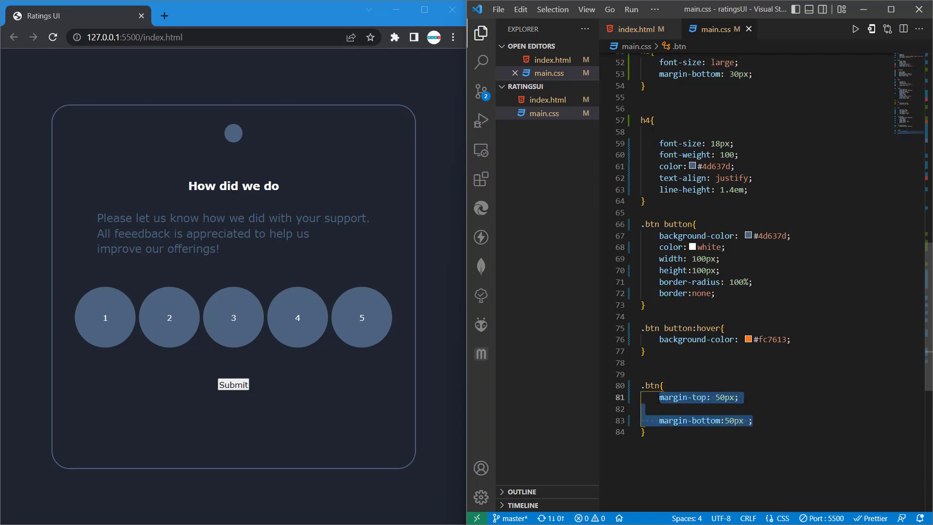
# Replace the two margins in .btn with the shorthand margin: 50px 0px 50px.
pyautogui.write('margin')
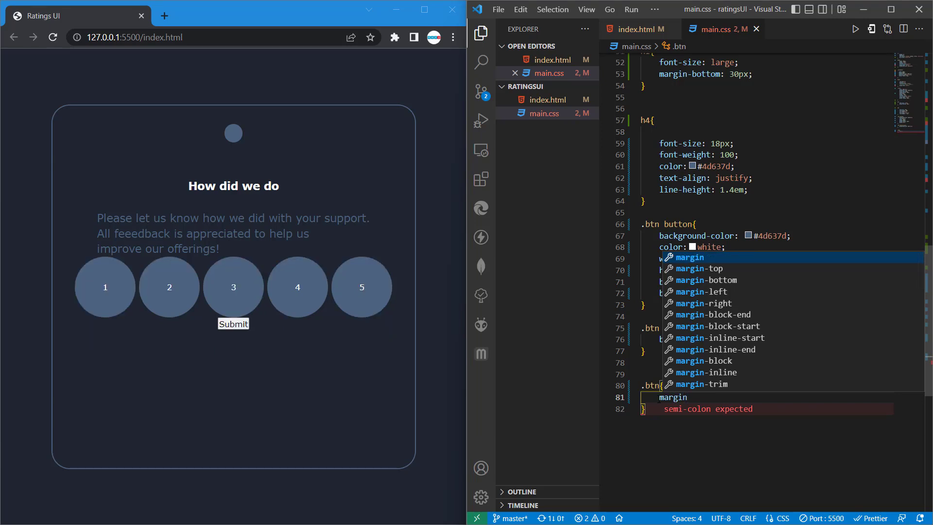
pyautogui.write(':5')
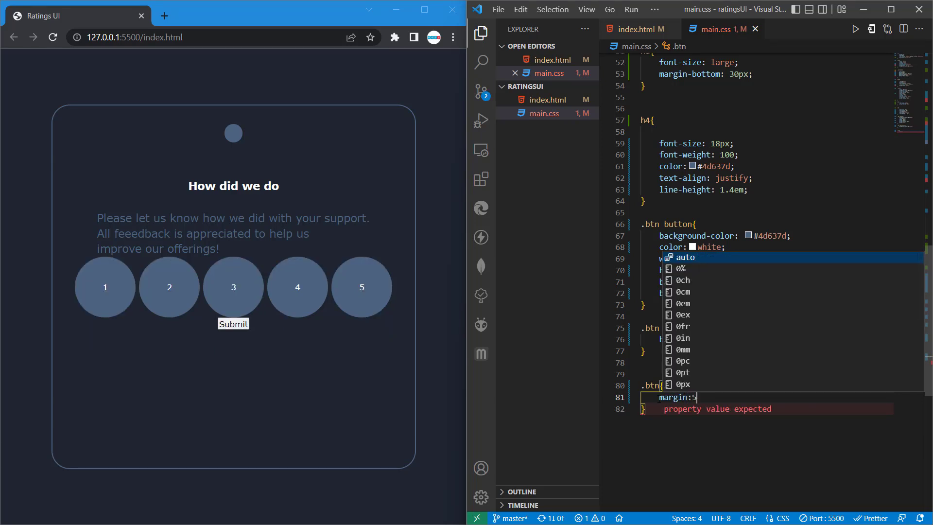
pyautogui.write('0px;')
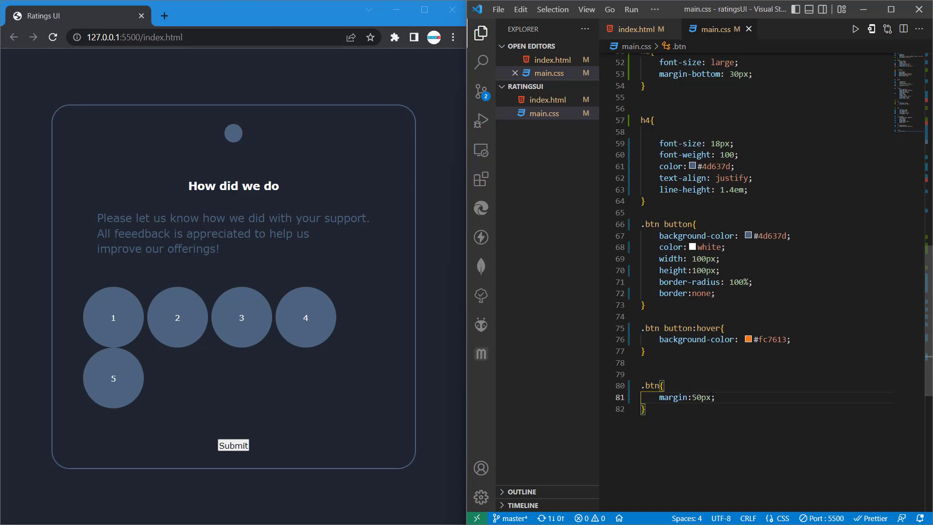
pyautogui.press('Backspace')
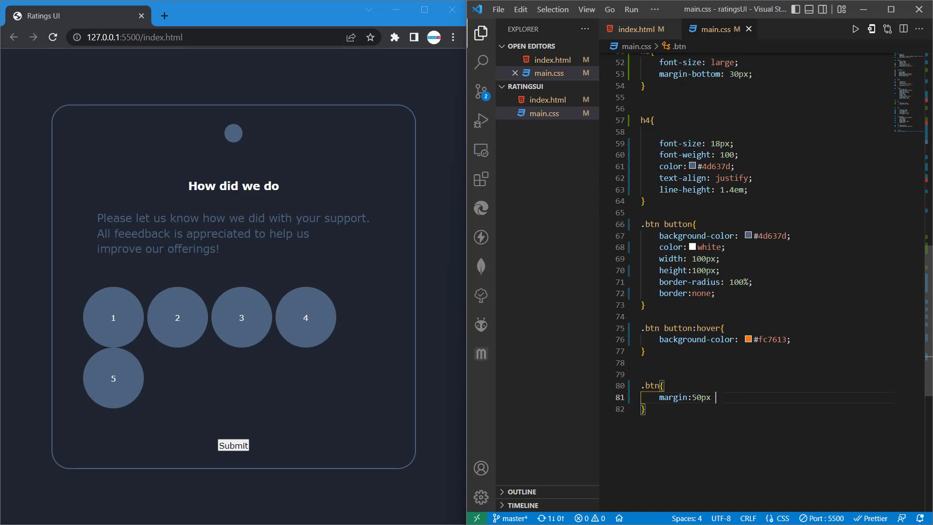
pyautogui.write('0px')
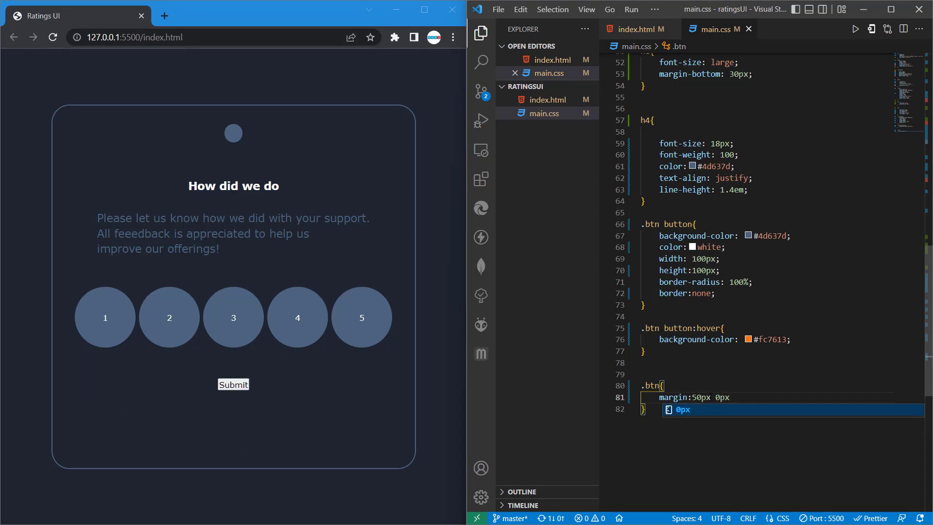
pyautogui.press('Escape')
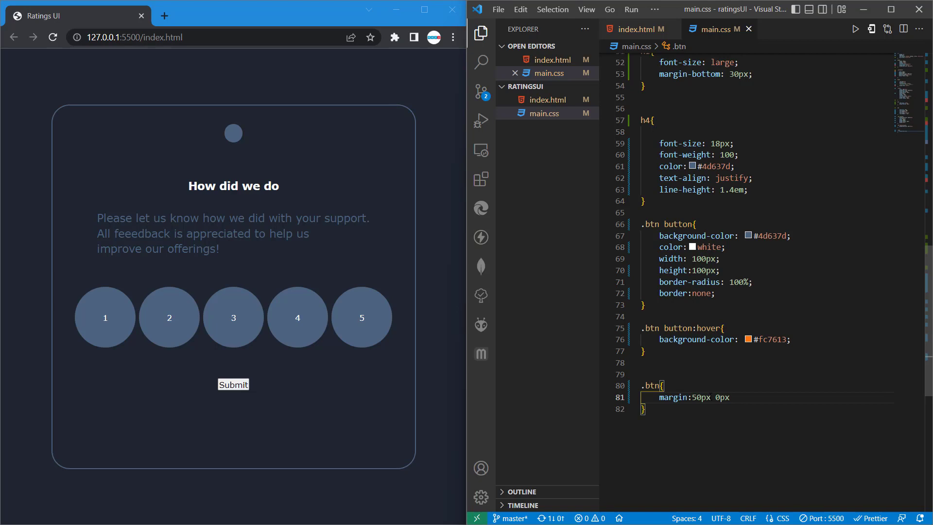
pyautogui.write('50px')
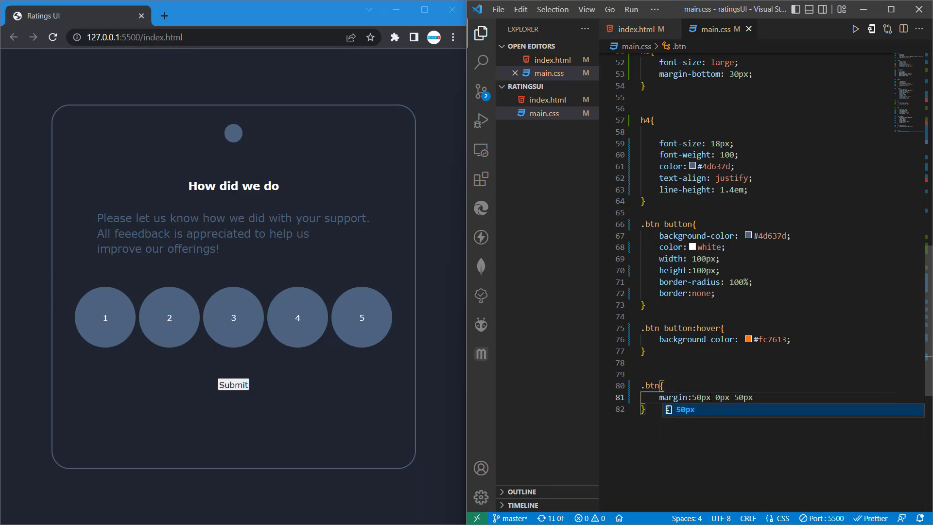
pyautogui.moveTo(233, 317)
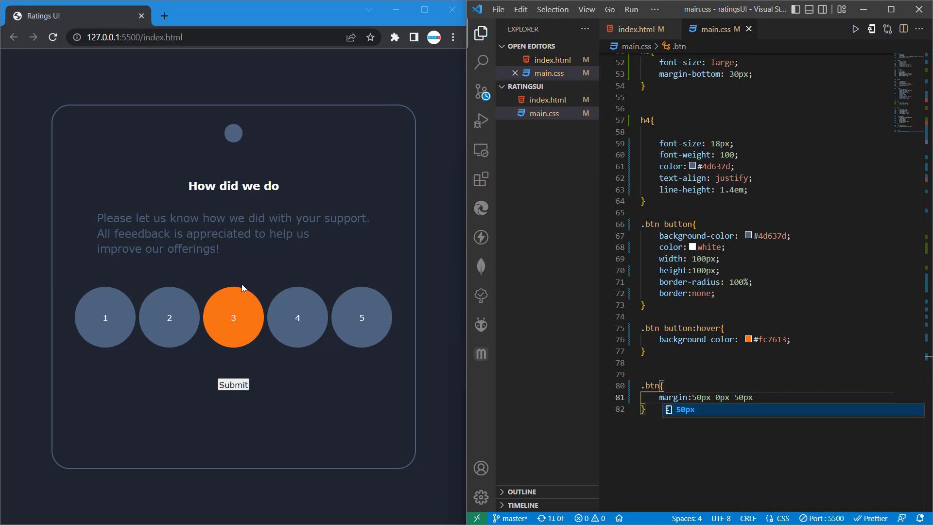
pyautogui.moveTo(223, 362)
pyautogui.write(';')
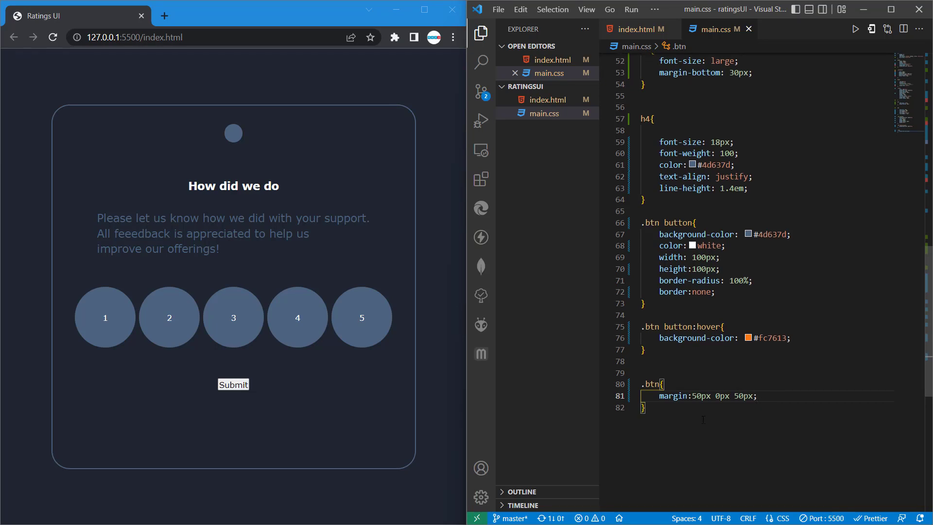
pyautogui.scroll(-3)
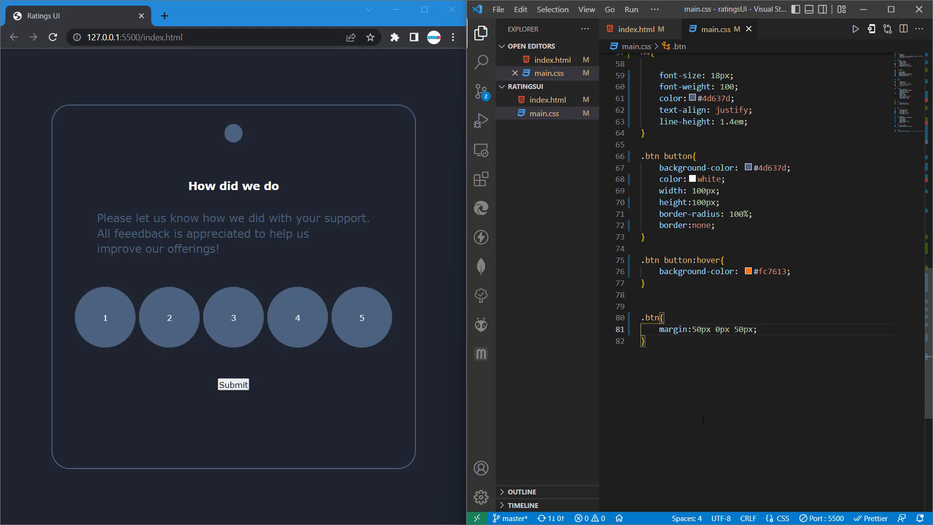
pyautogui.click(637, 28)
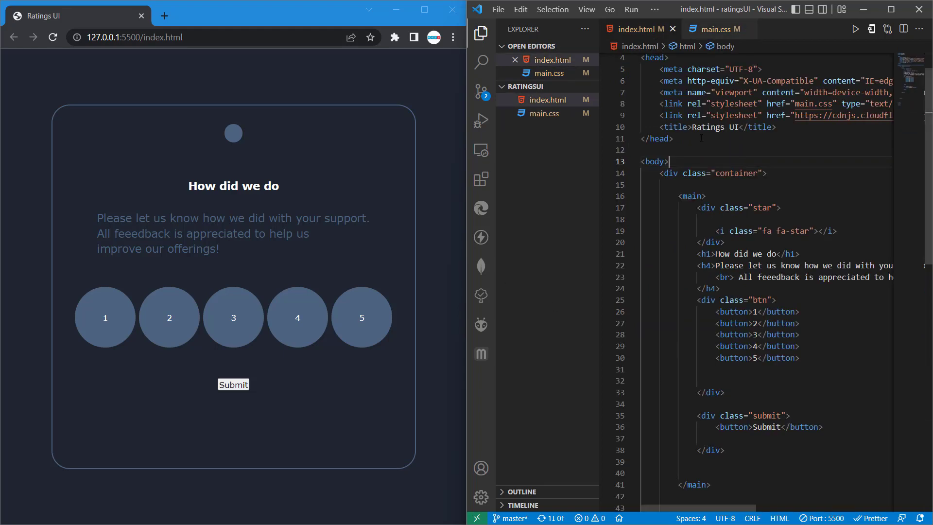
# Check the submit div in index.html, then add a blank line below the .btn rule.
pyautogui.scroll(-3)
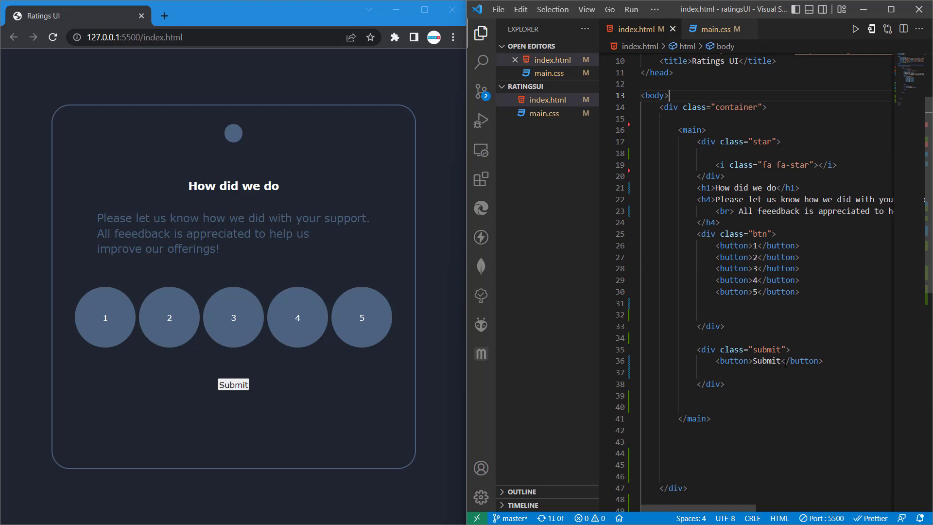
pyautogui.click(712, 28)
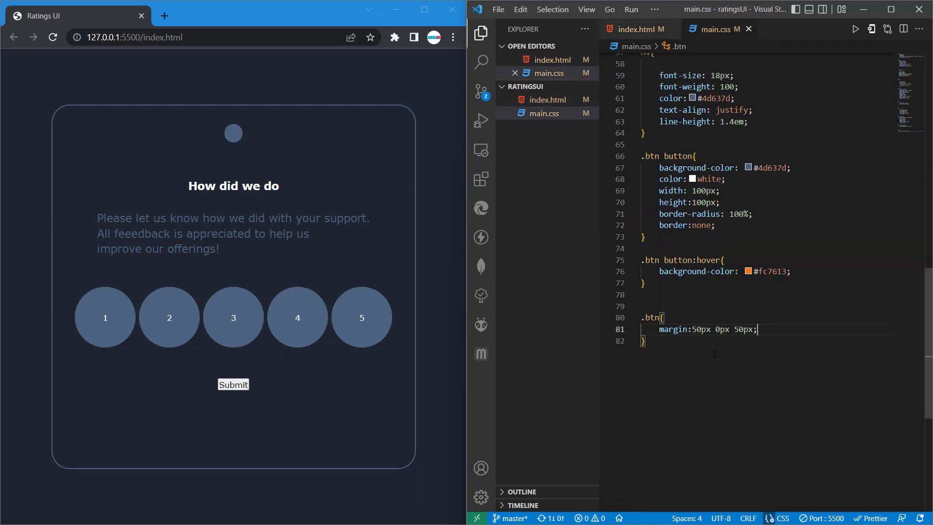
pyautogui.scroll(-3)
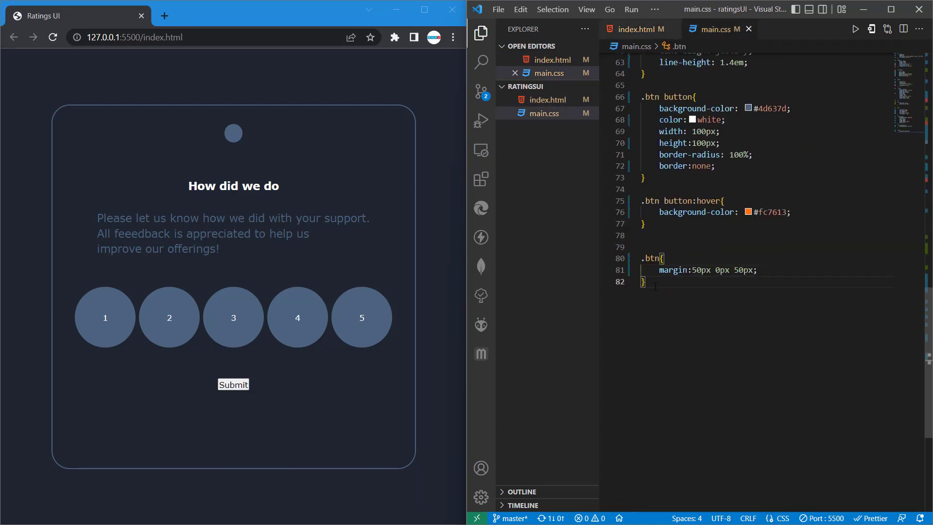
pyautogui.press('enter')
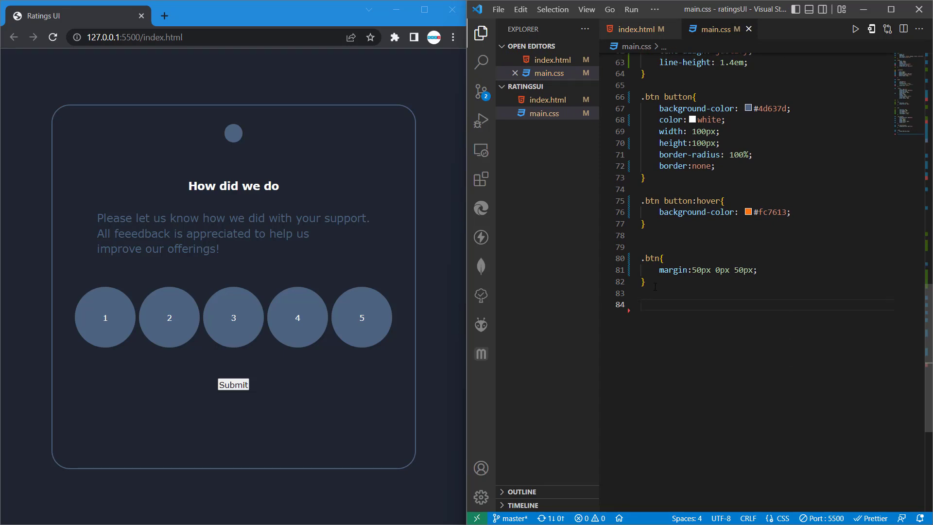
# Create a .submit rule with height: 60px.
pyautogui.write('.s')
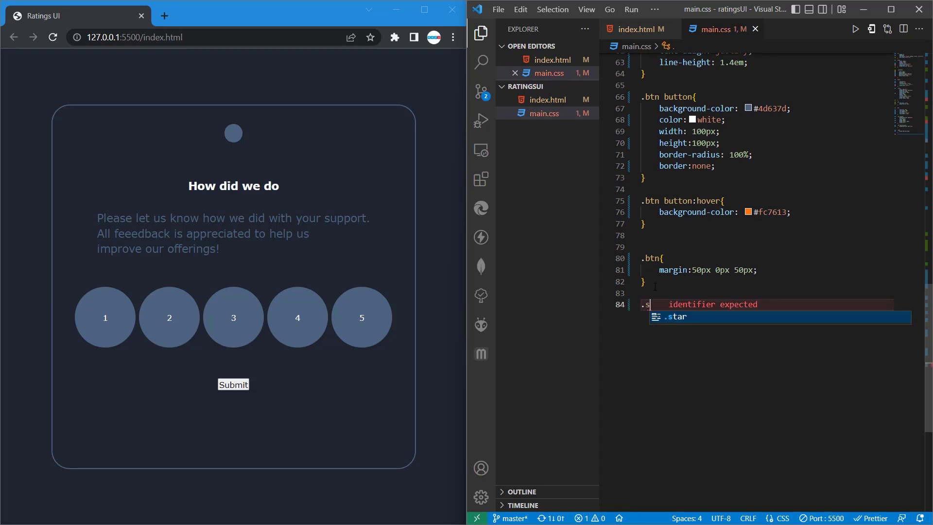
pyautogui.write('ubmit')
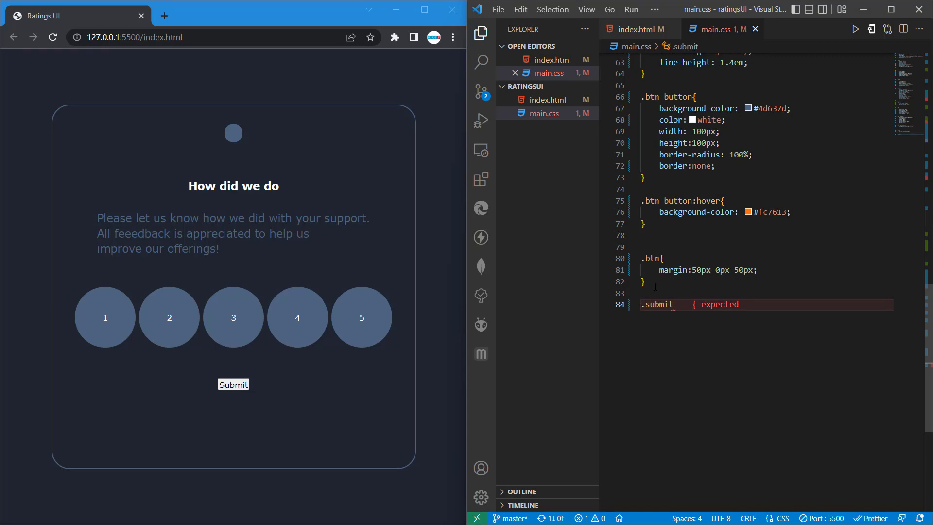
pyautogui.write('{}')
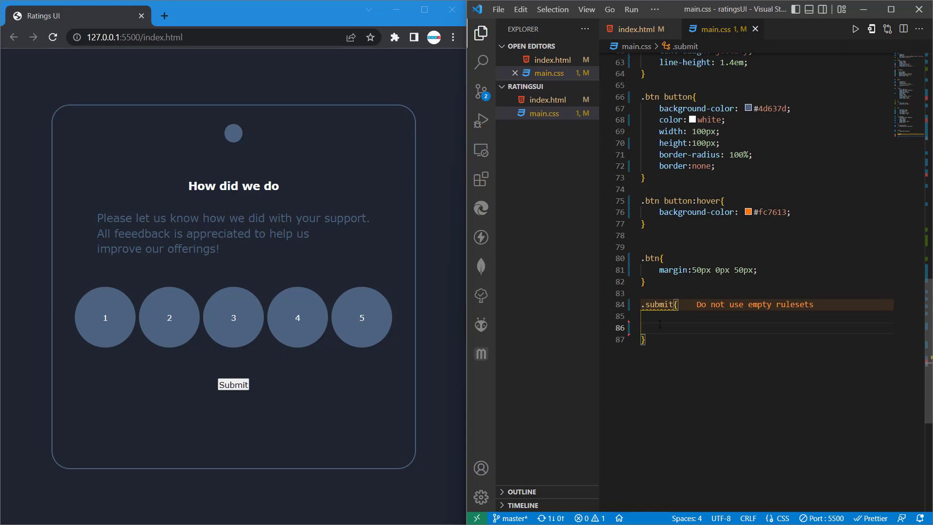
pyautogui.write('height: ;')
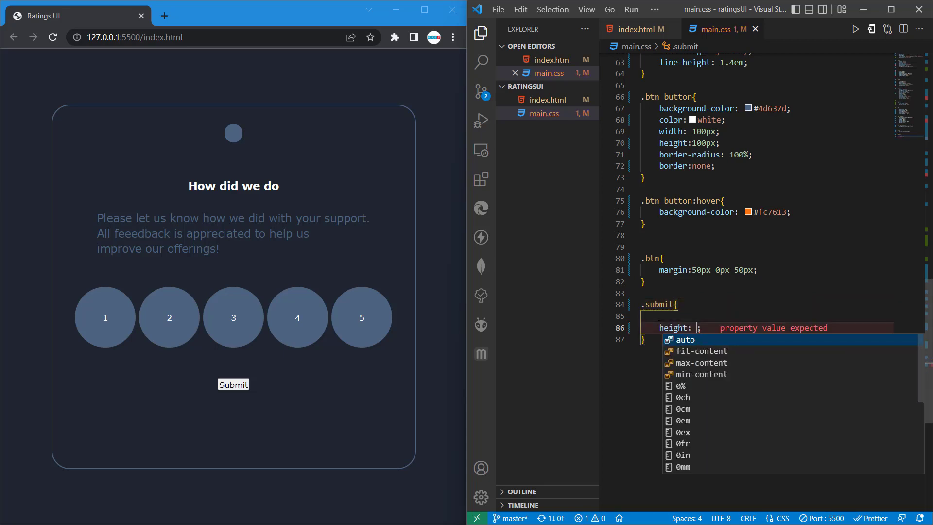
pyautogui.write('6')
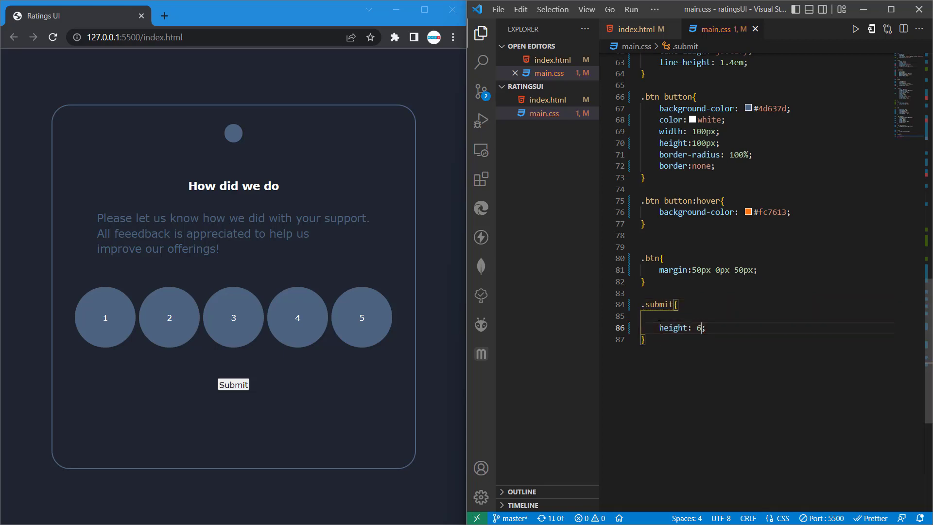
pyautogui.write('0px')
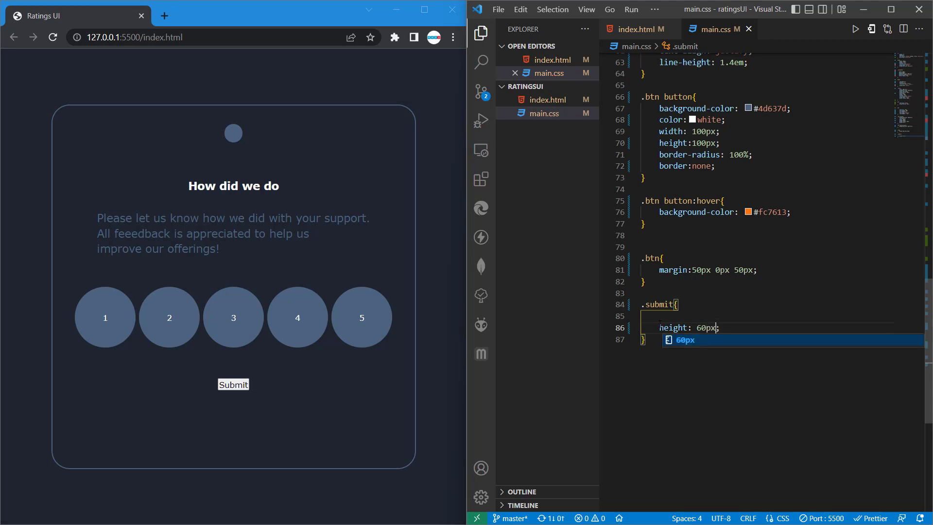
pyautogui.press('enter')
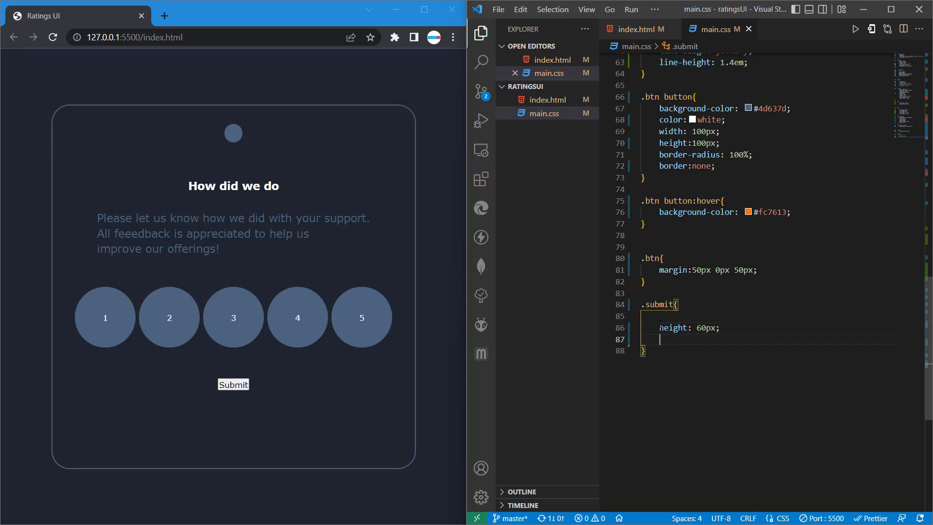
# Add width: 550px and background-color: #fc7613 to the .submit rule.
pyautogui.write('width: ;')
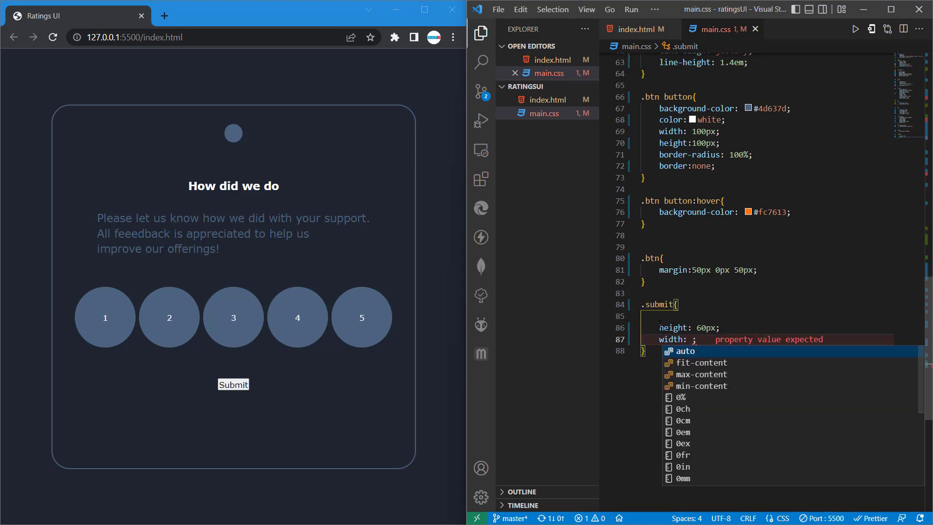
pyautogui.write('550px')
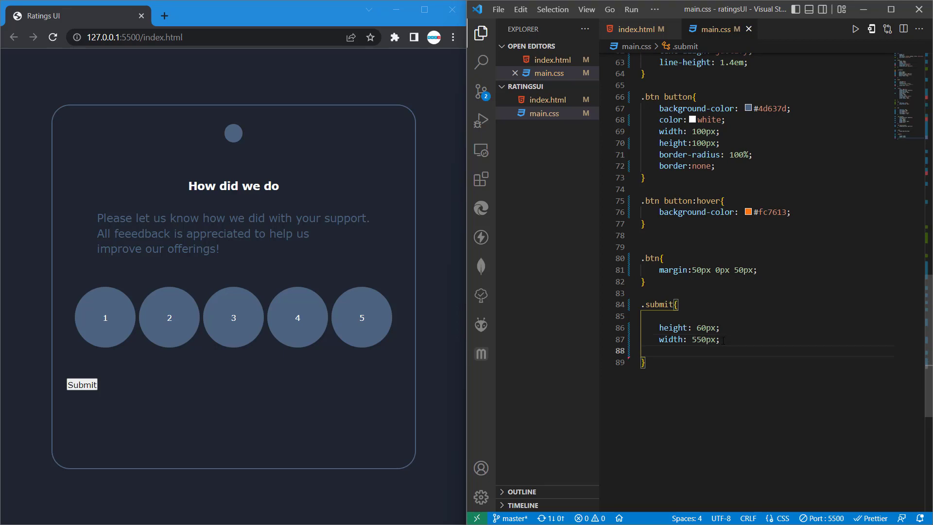
pyautogui.write('b')
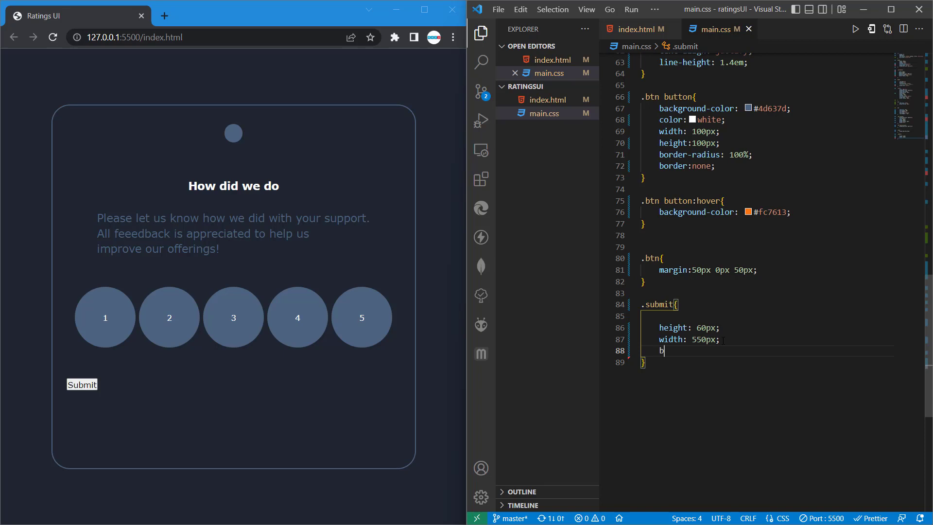
pyautogui.write('ackground-color: #fc7613;')
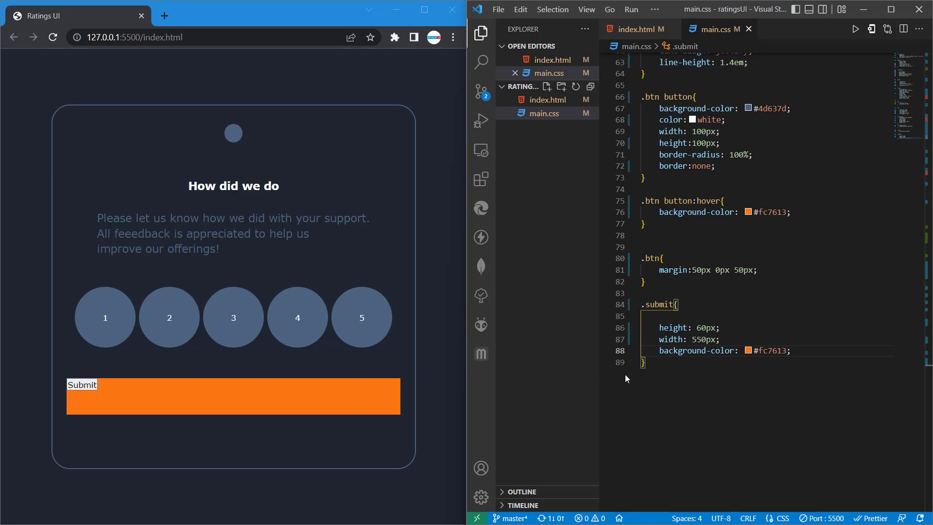
# Add border: none and color: white to the .submit rule.
pyautogui.press('Enter')
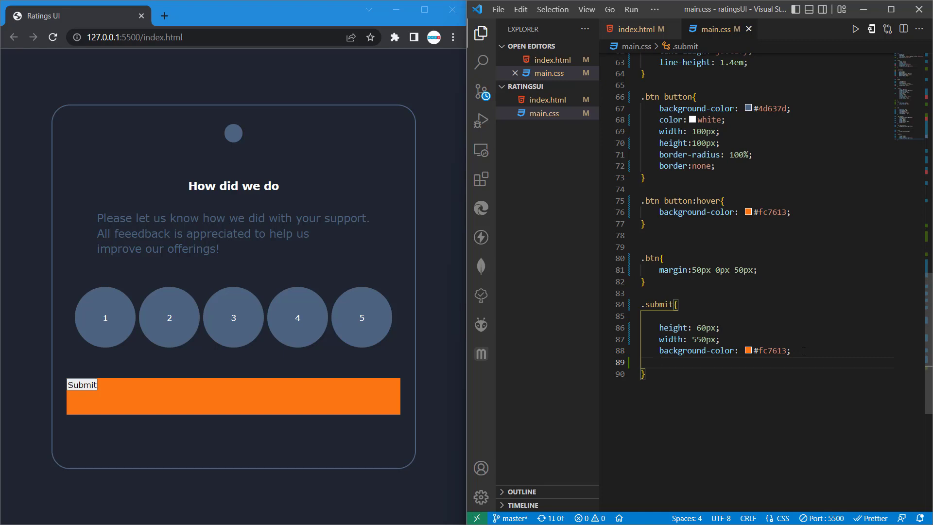
pyautogui.write('border')
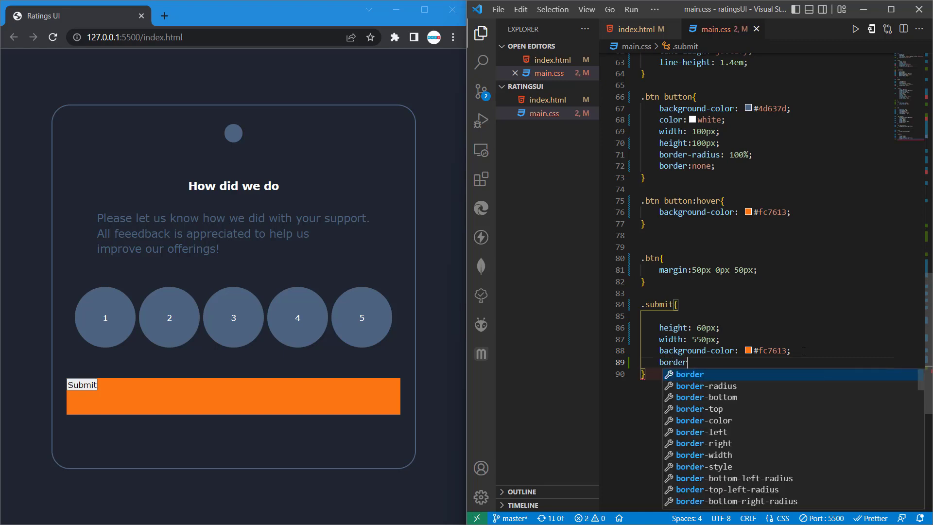
pyautogui.write(':')
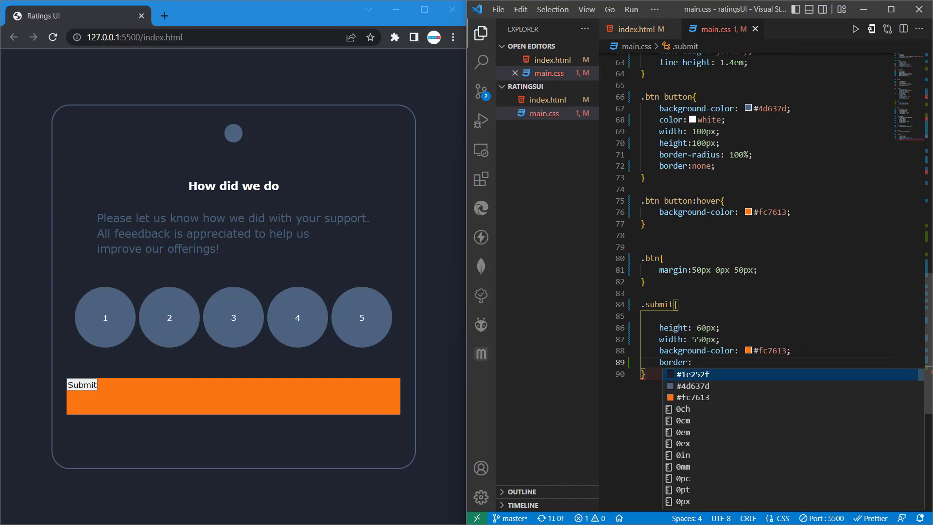
pyautogui.write('none;')
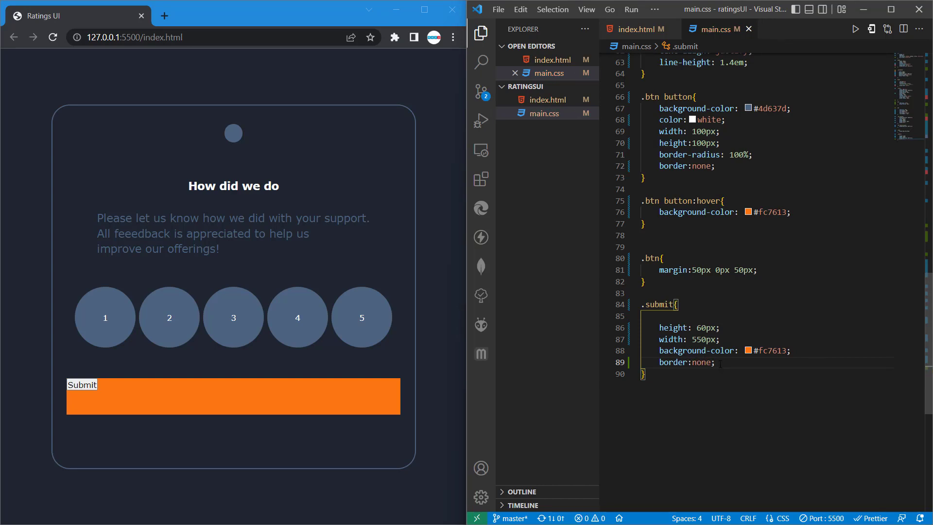
pyautogui.press('Enter')
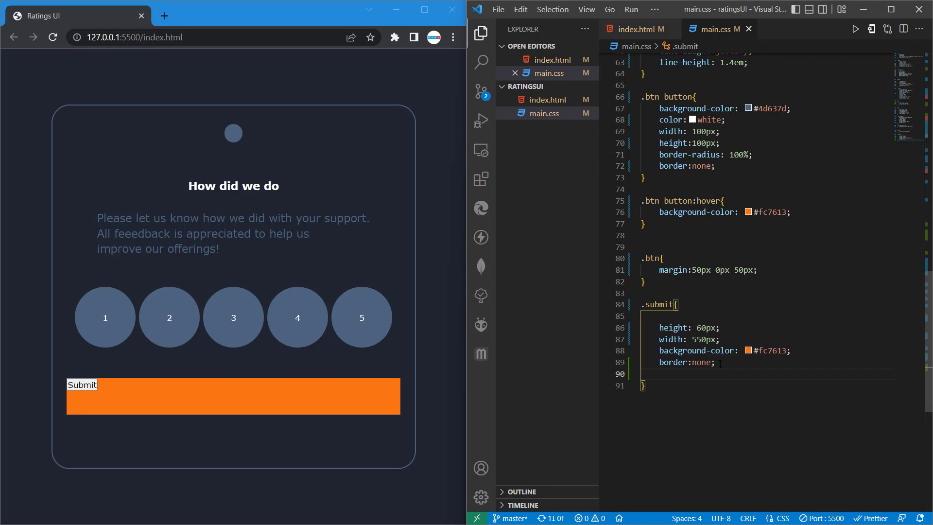
pyautogui.write('col')
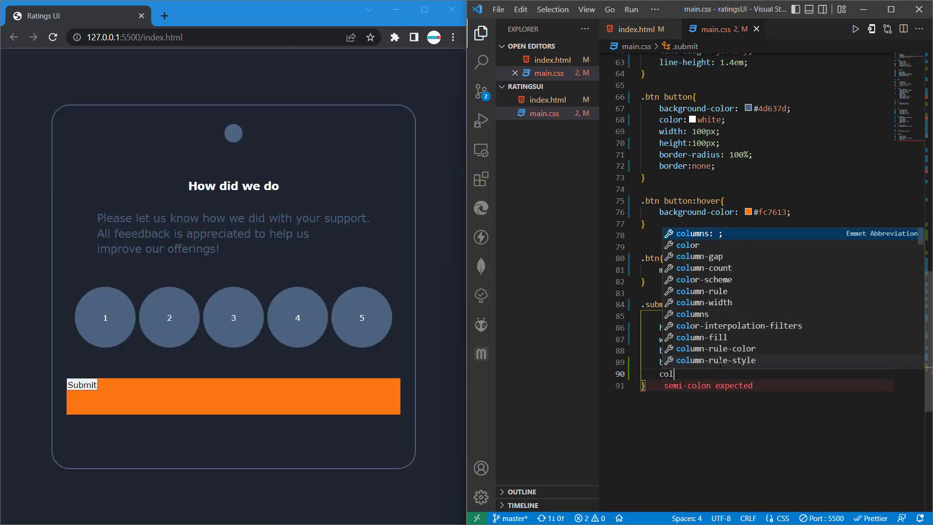
pyautogui.write('or:white;')
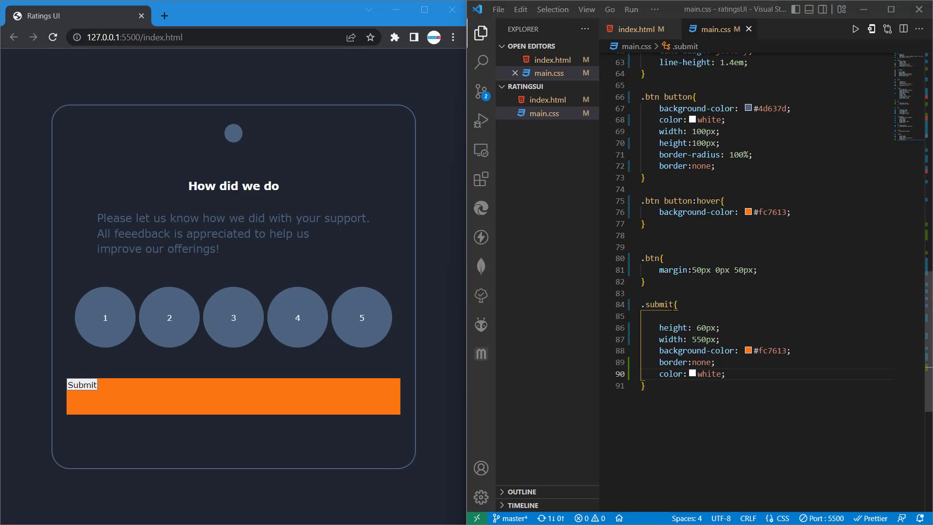
# Check the submit markup in index.html and return to main.css.
pyautogui.click(635, 29)
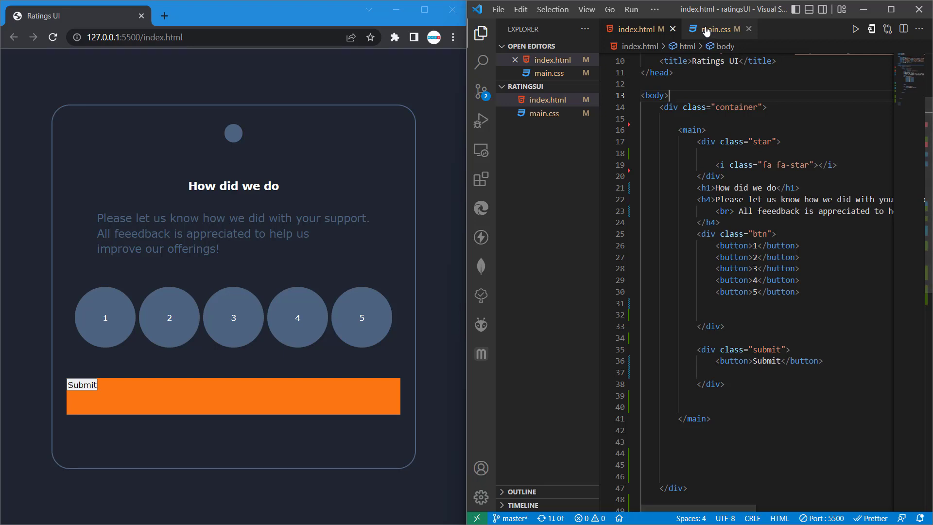
pyautogui.click(717, 28)
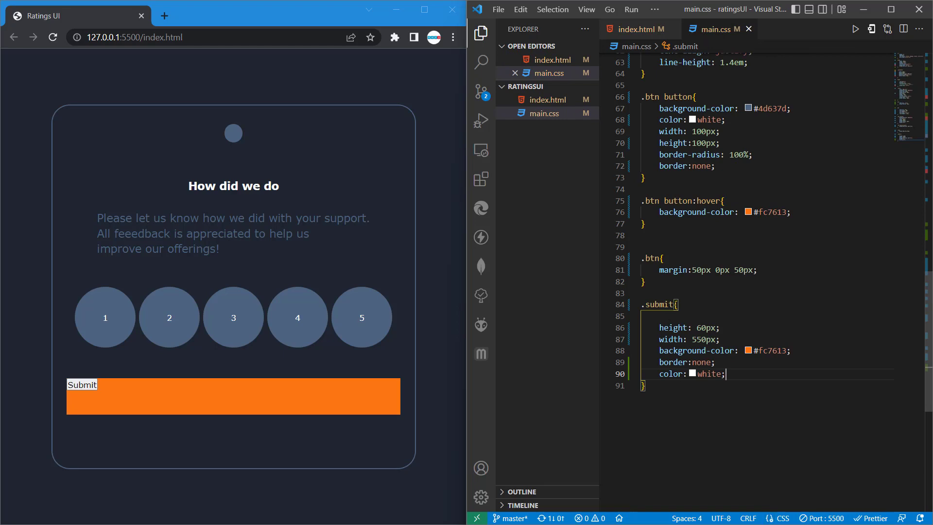
# Retarget the rule to .submit button with border-radius: 30px and preview in the maximized browser.
pyautogui.doubleClick(659, 304)
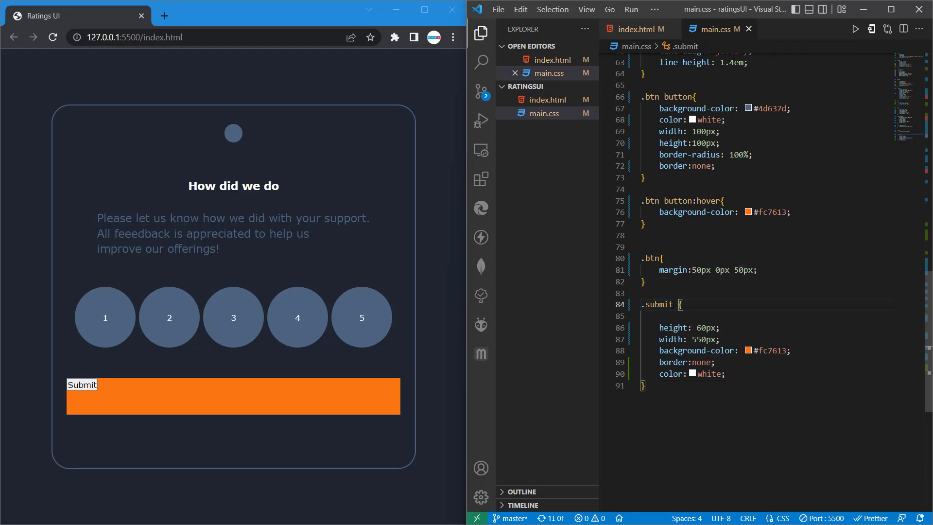
pyautogui.write('button')
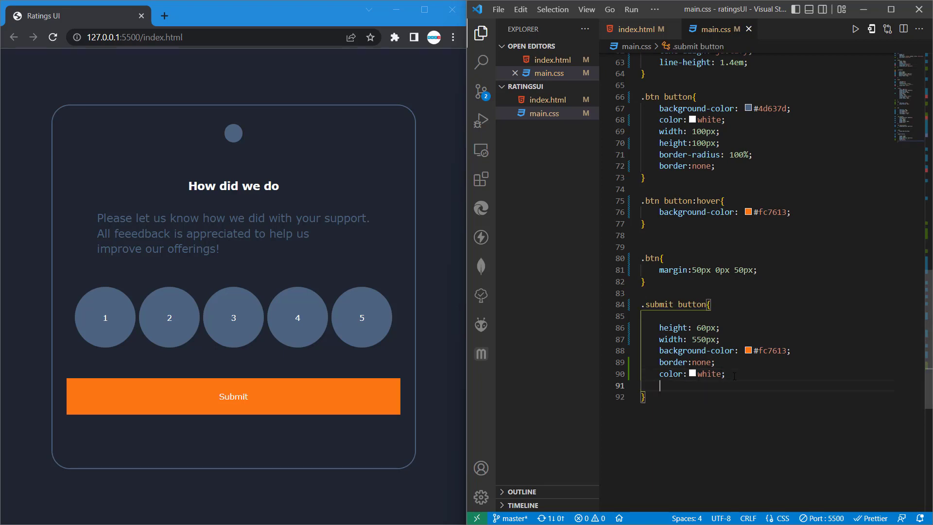
pyautogui.write('border-radius: ;')
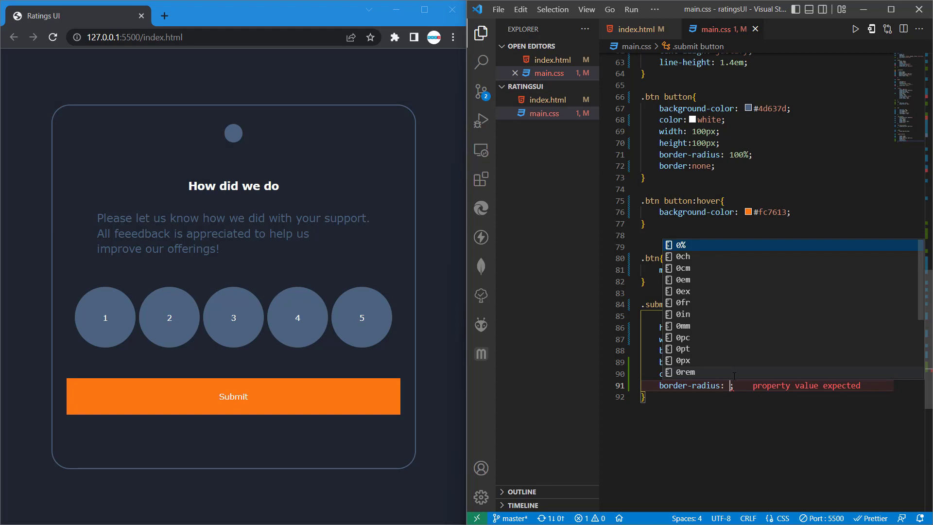
pyautogui.write('30px')
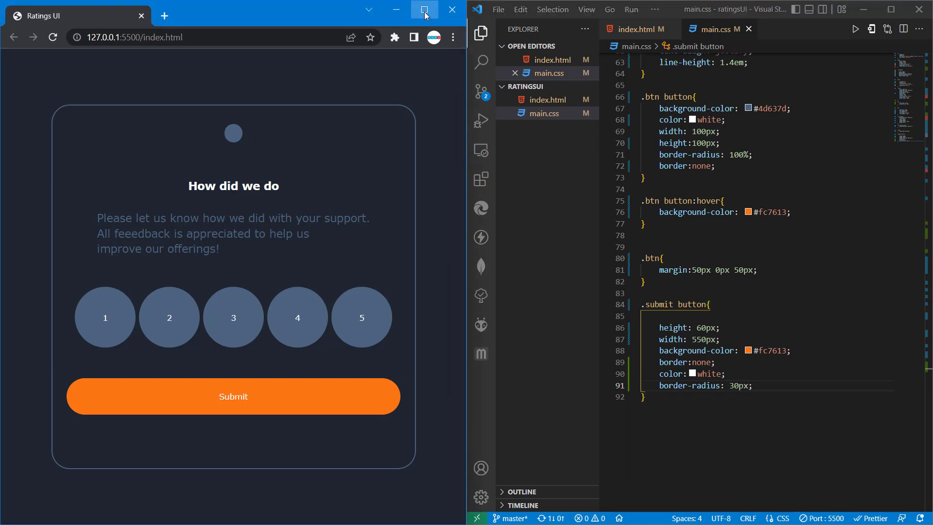
pyautogui.click(425, 8)
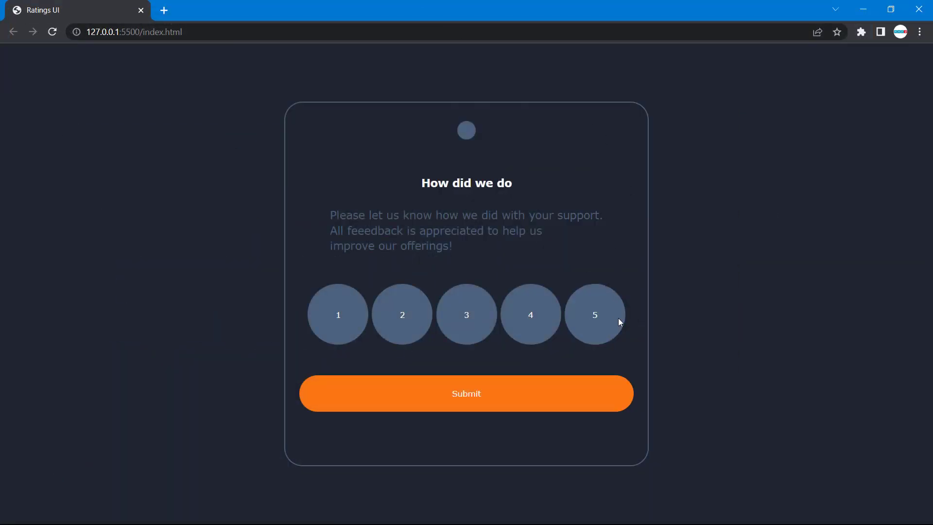
pyautogui.moveTo(558, 147)
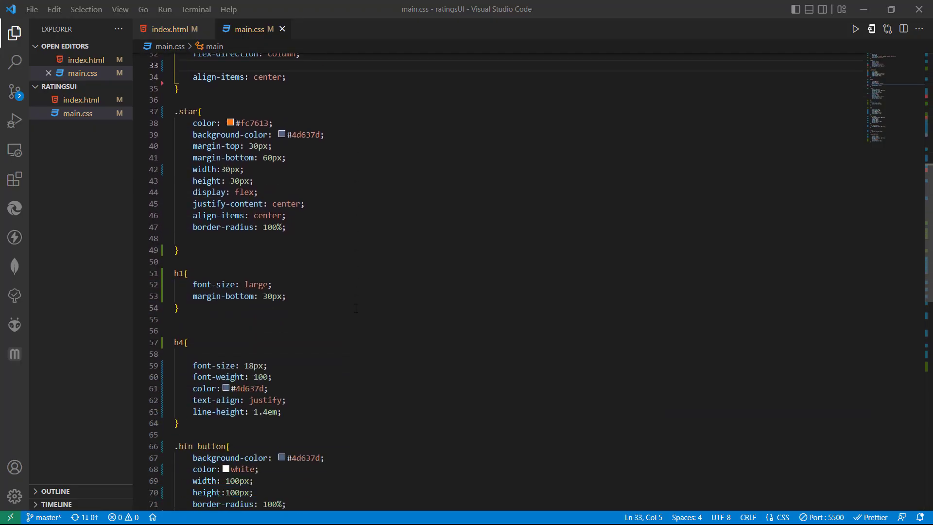
# Scroll through main.css before viewing the finished card in Chrome.
pyautogui.scroll(-3)
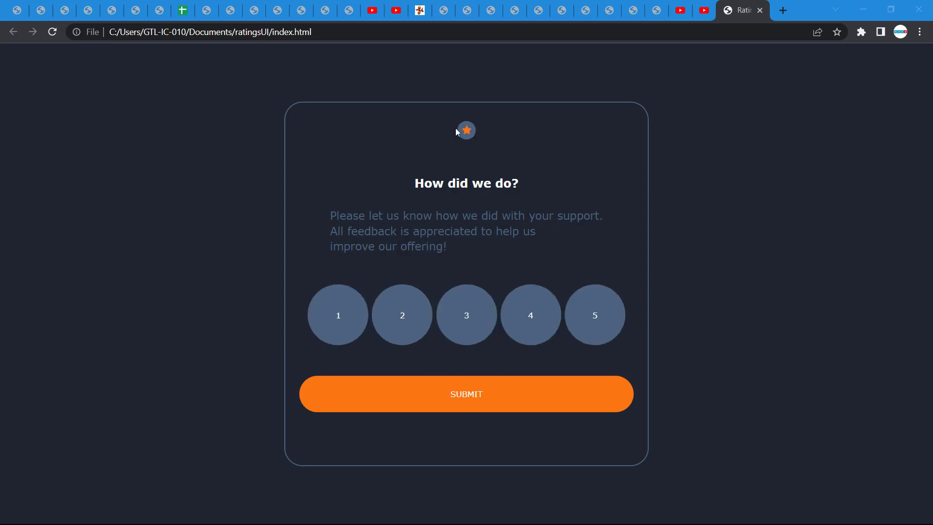
pyautogui.moveTo(462, 134)
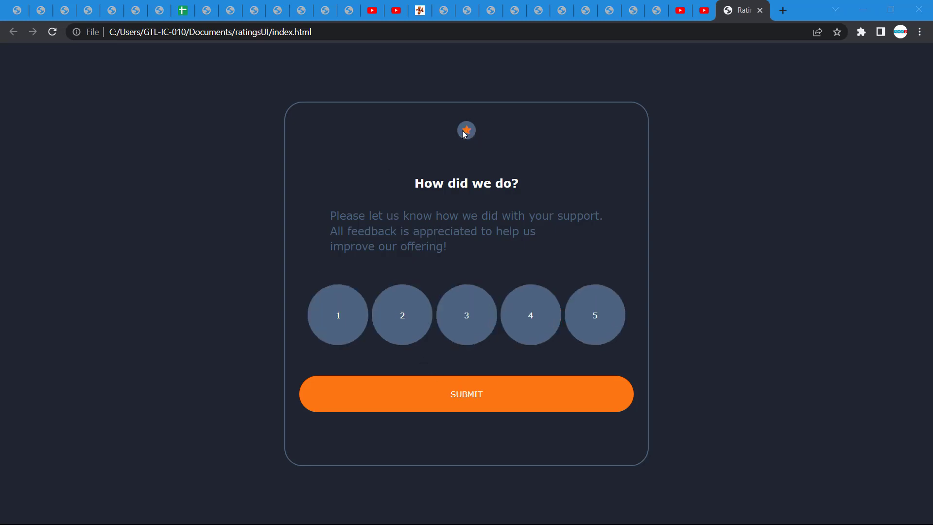